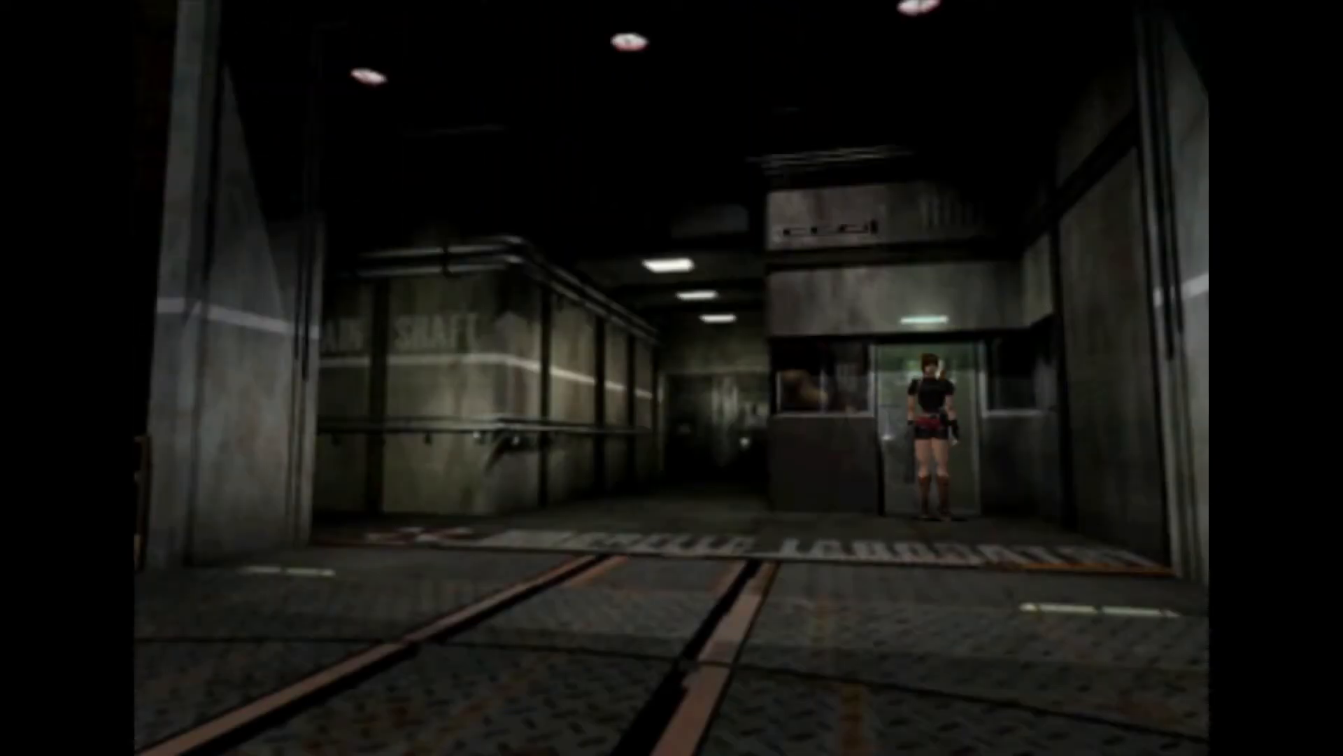
{"action": "key", "text": "left"}
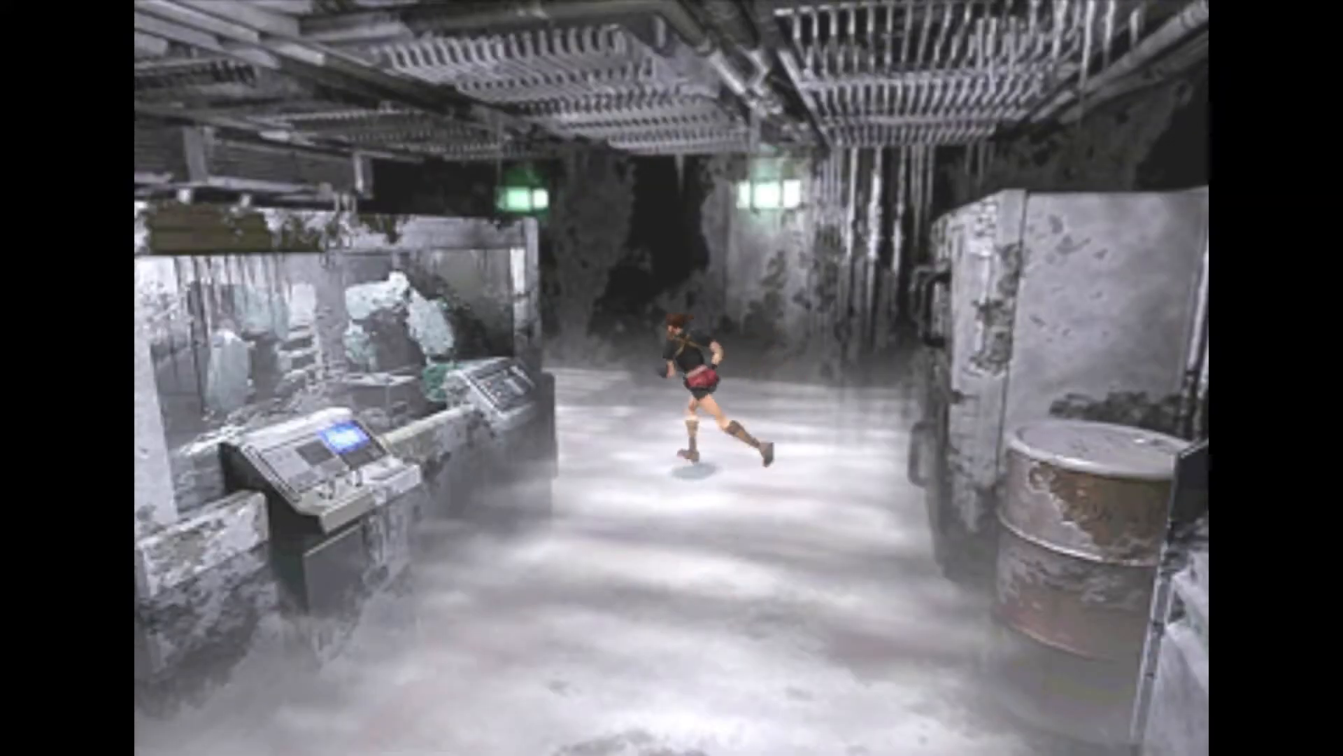
{"action": "key", "text": "up"}
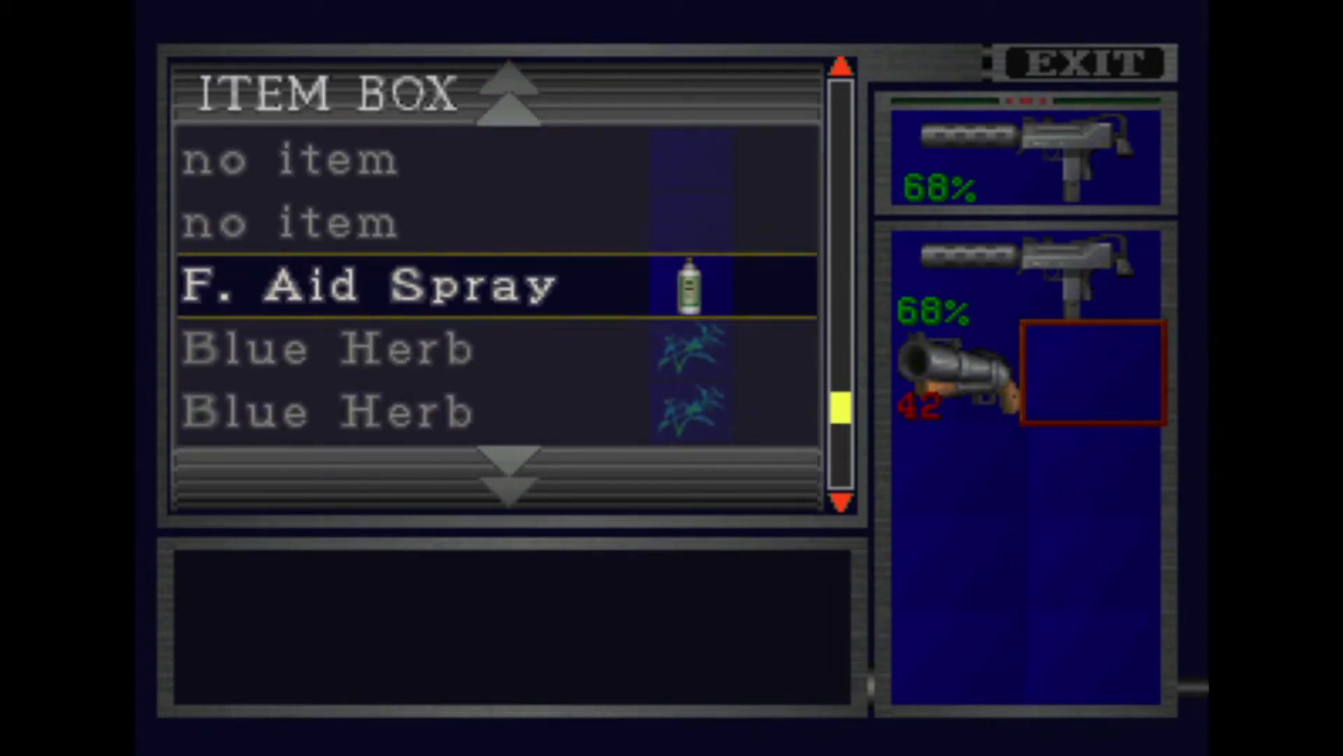
{"action": "scroll", "scroll_direction": "down", "scroll_amount": 3}
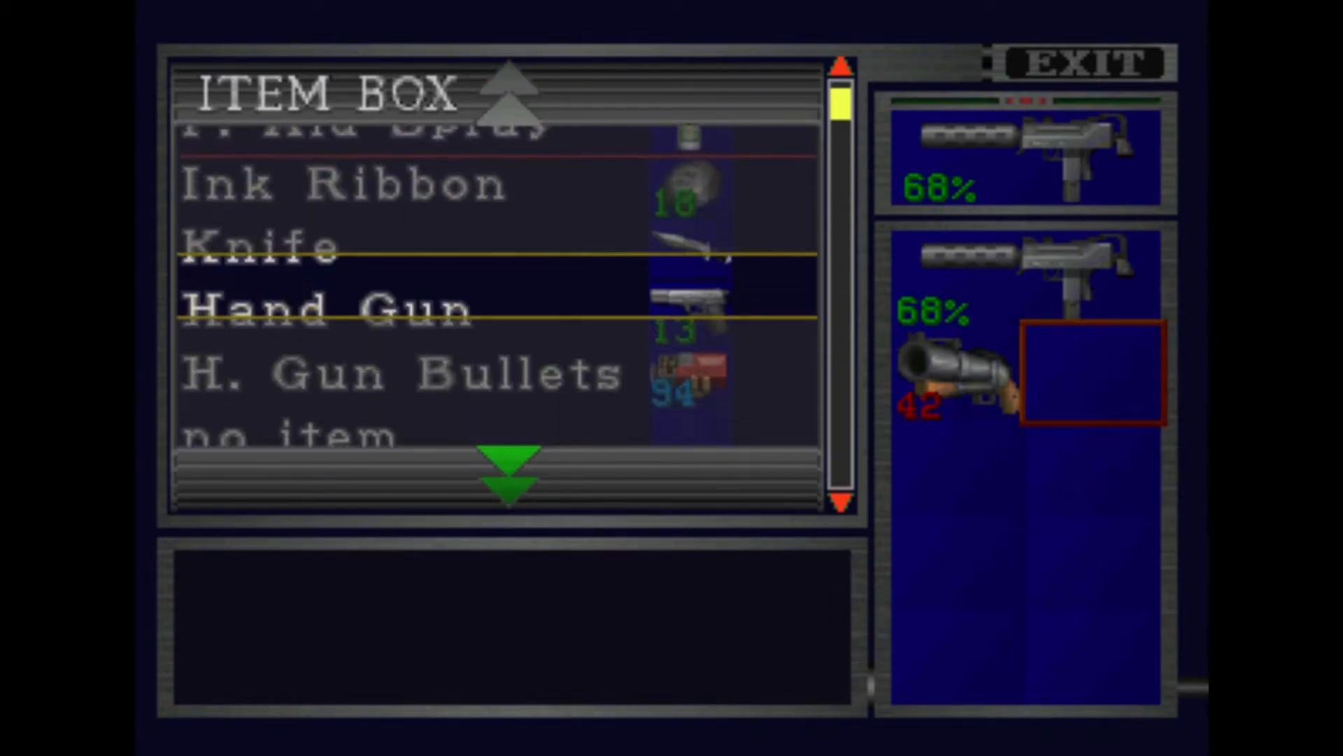
{"action": "left_click", "coordinate": [1086, 63]}
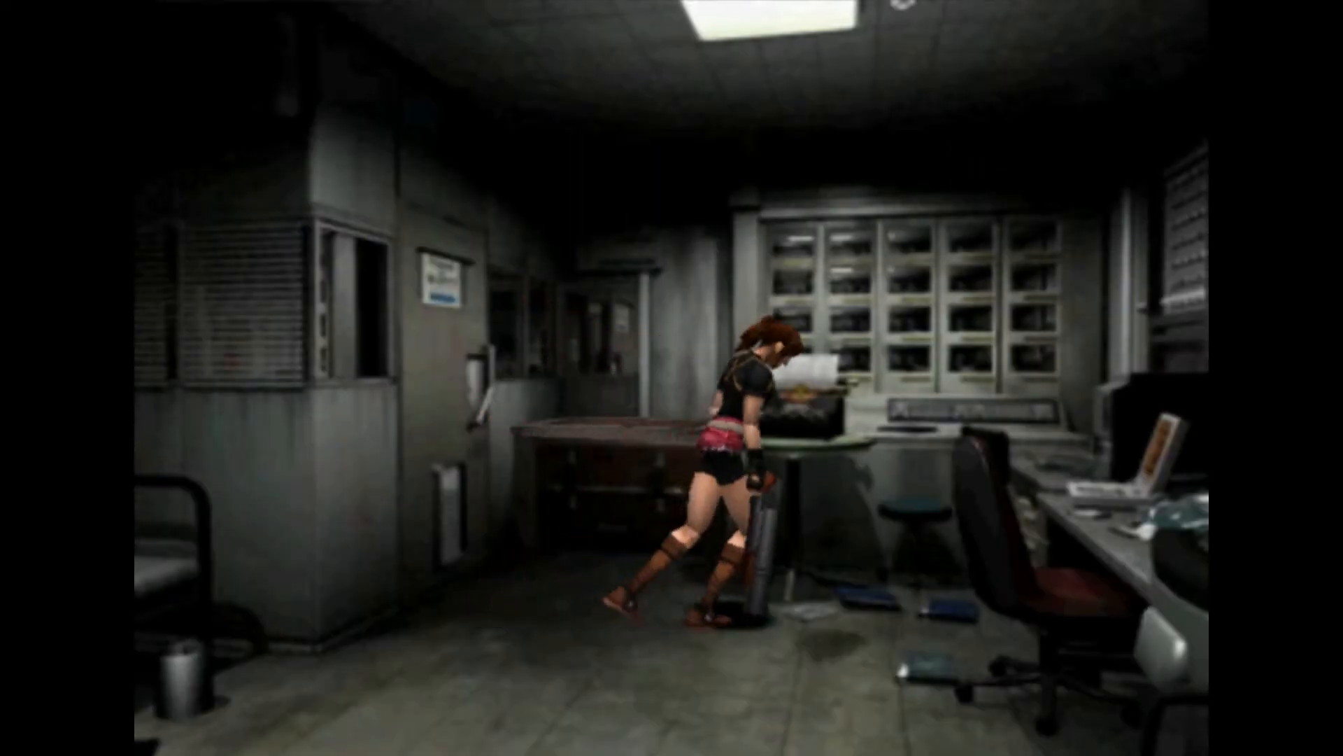
{"action": "key", "text": "up"}
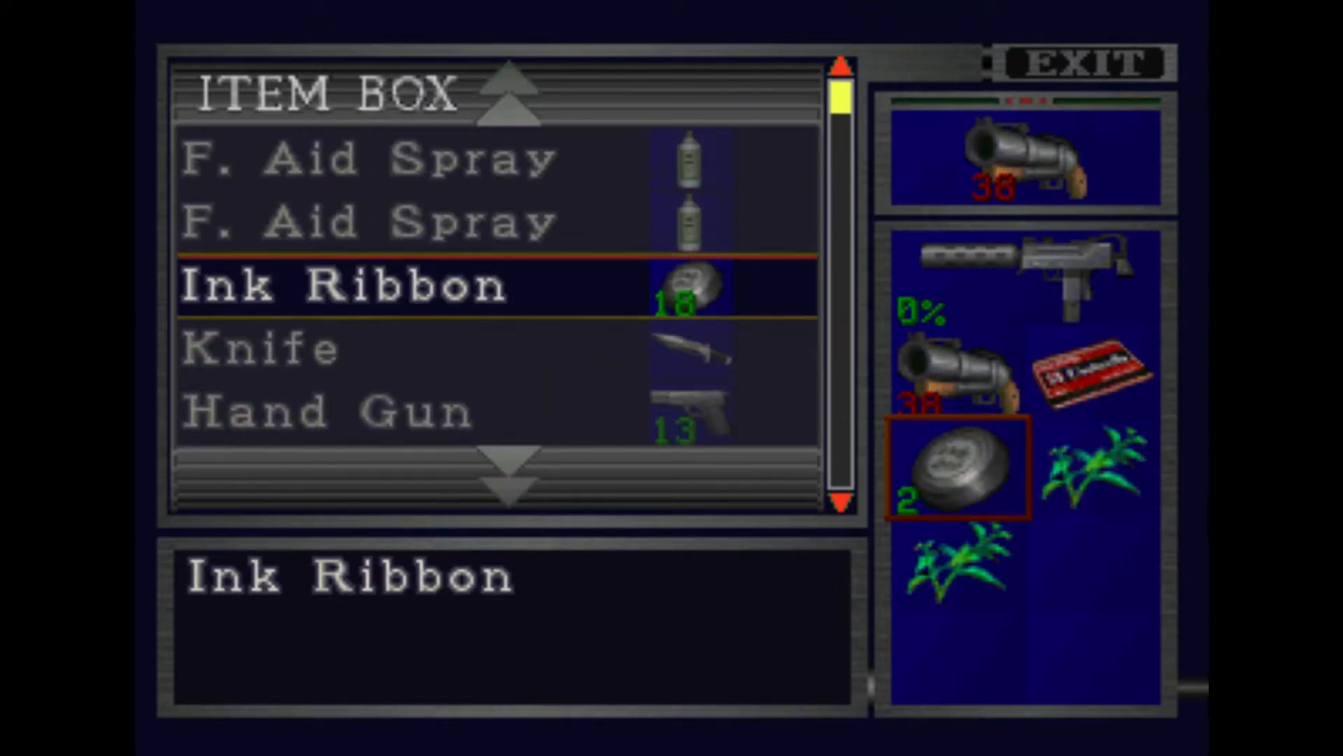
{"action": "scroll", "scroll_direction": "down", "scroll_amount": 3}
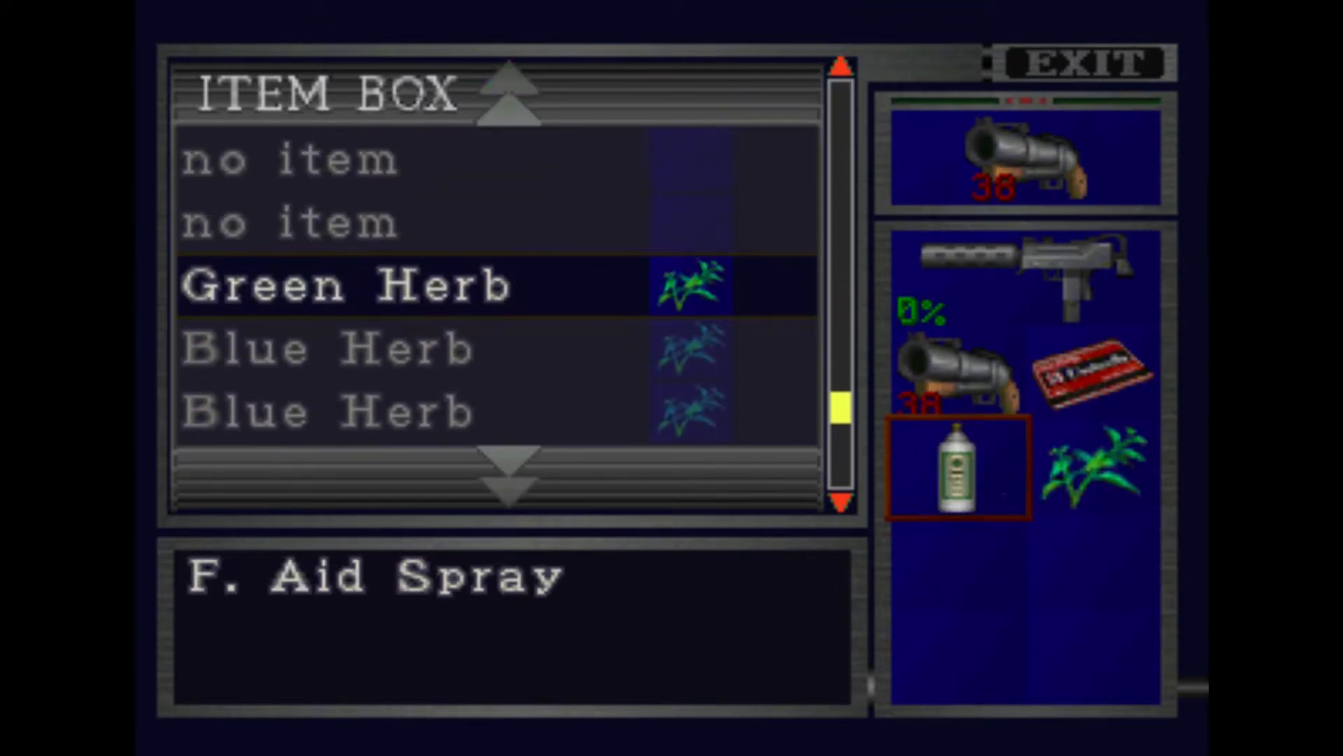
{"action": "scroll", "scroll_direction": "down", "scroll_amount": 3}
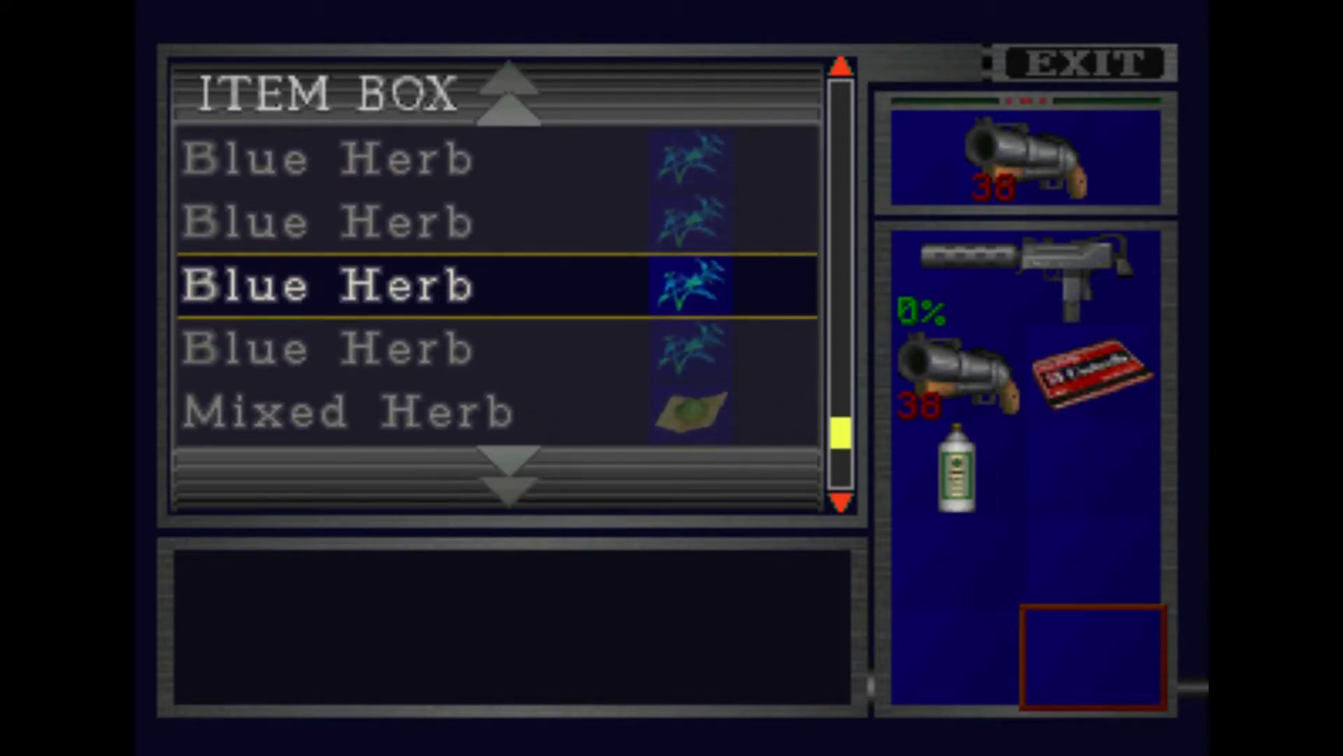
{"action": "scroll", "scroll_direction": "down", "scroll_amount": 3}
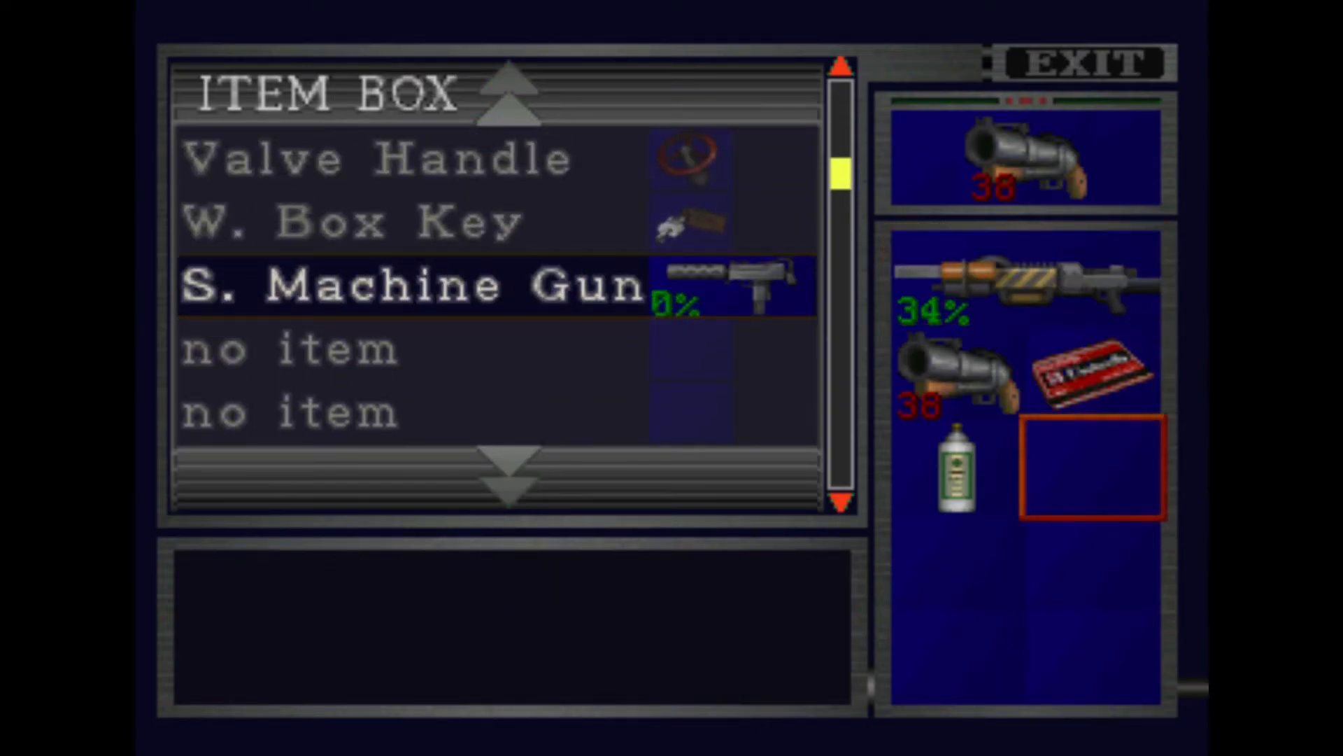
{"action": "scroll", "scroll_direction": "down", "scroll_amount": 3}
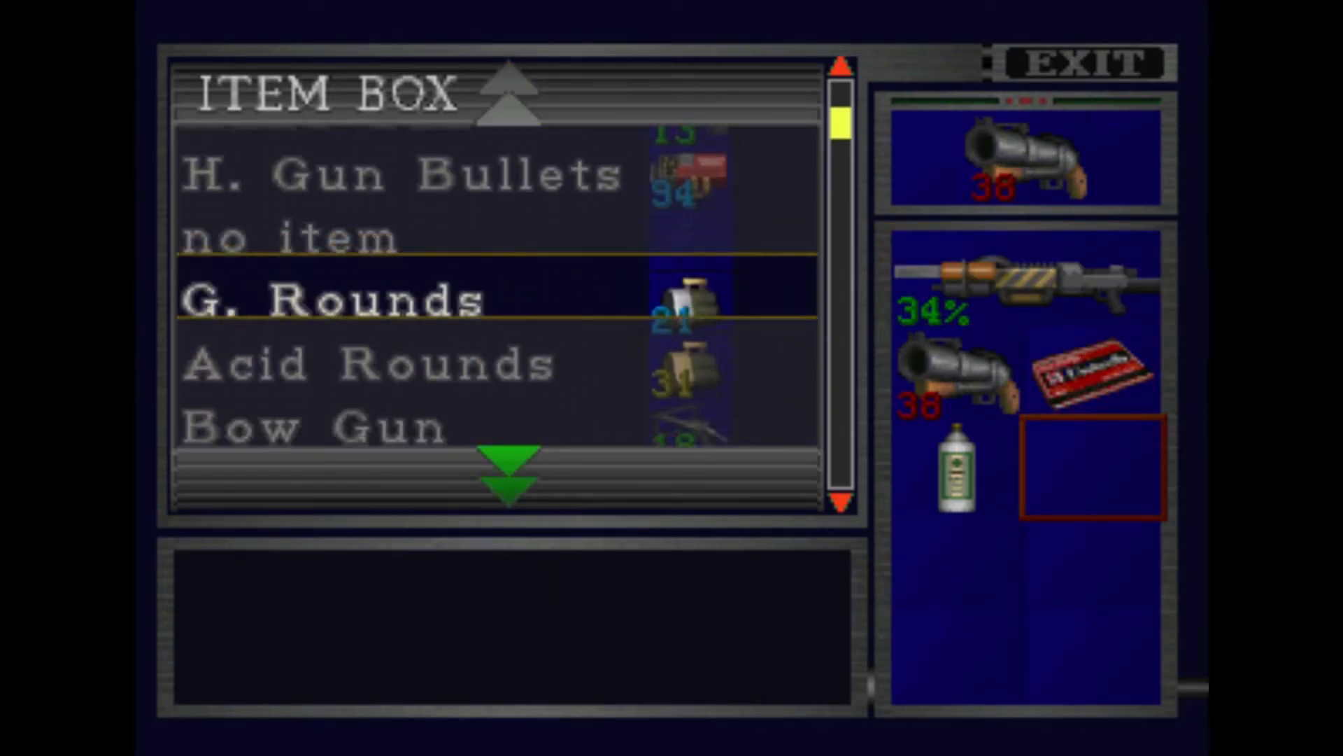
{"action": "scroll", "scroll_direction": "down", "scroll_amount": 3}
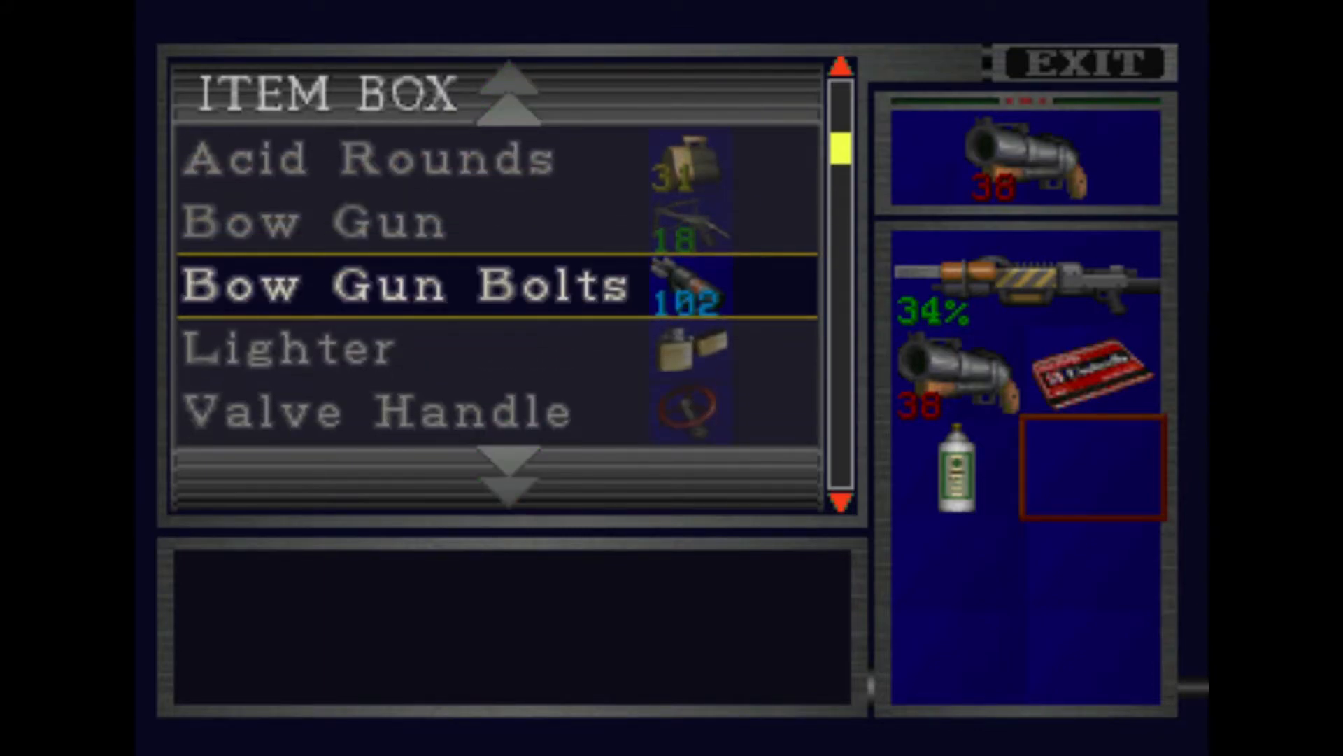
{"action": "scroll", "scroll_direction": "down", "scroll_amount": 3}
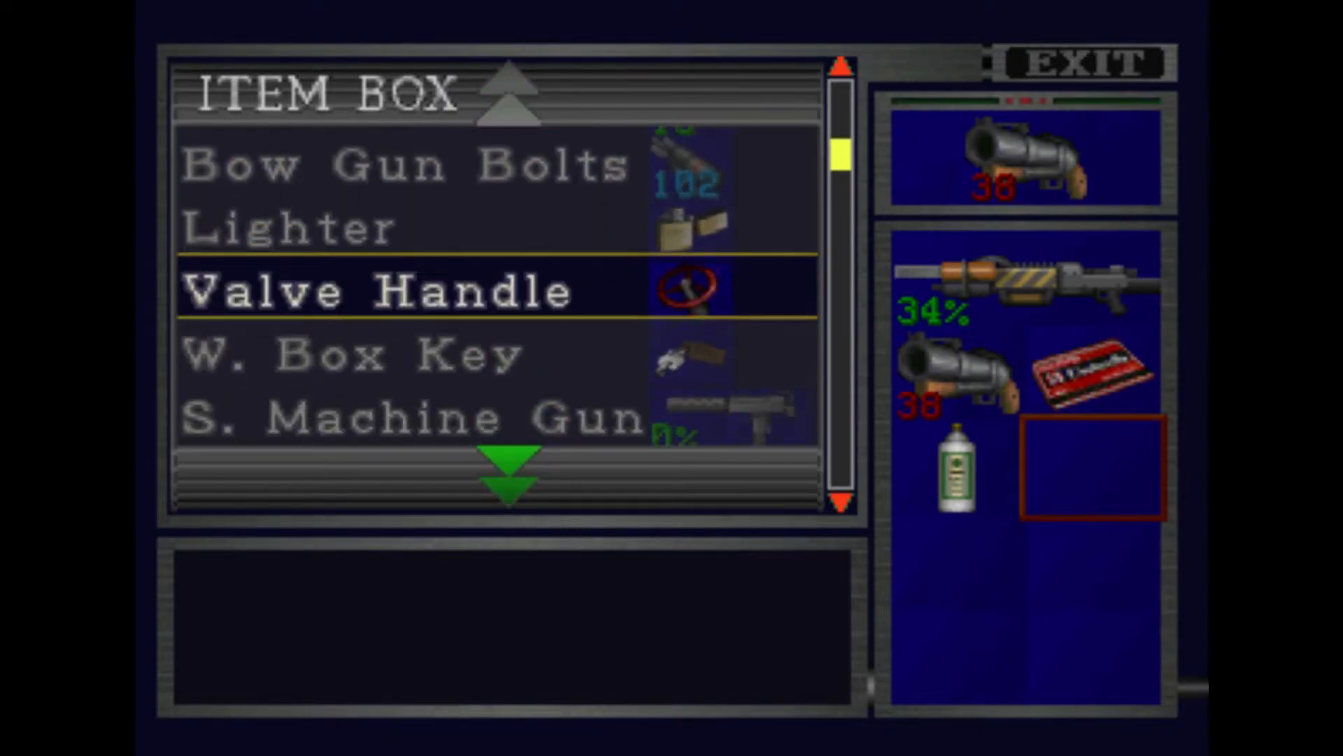
{"action": "scroll", "scroll_direction": "up", "scroll_amount": 3}
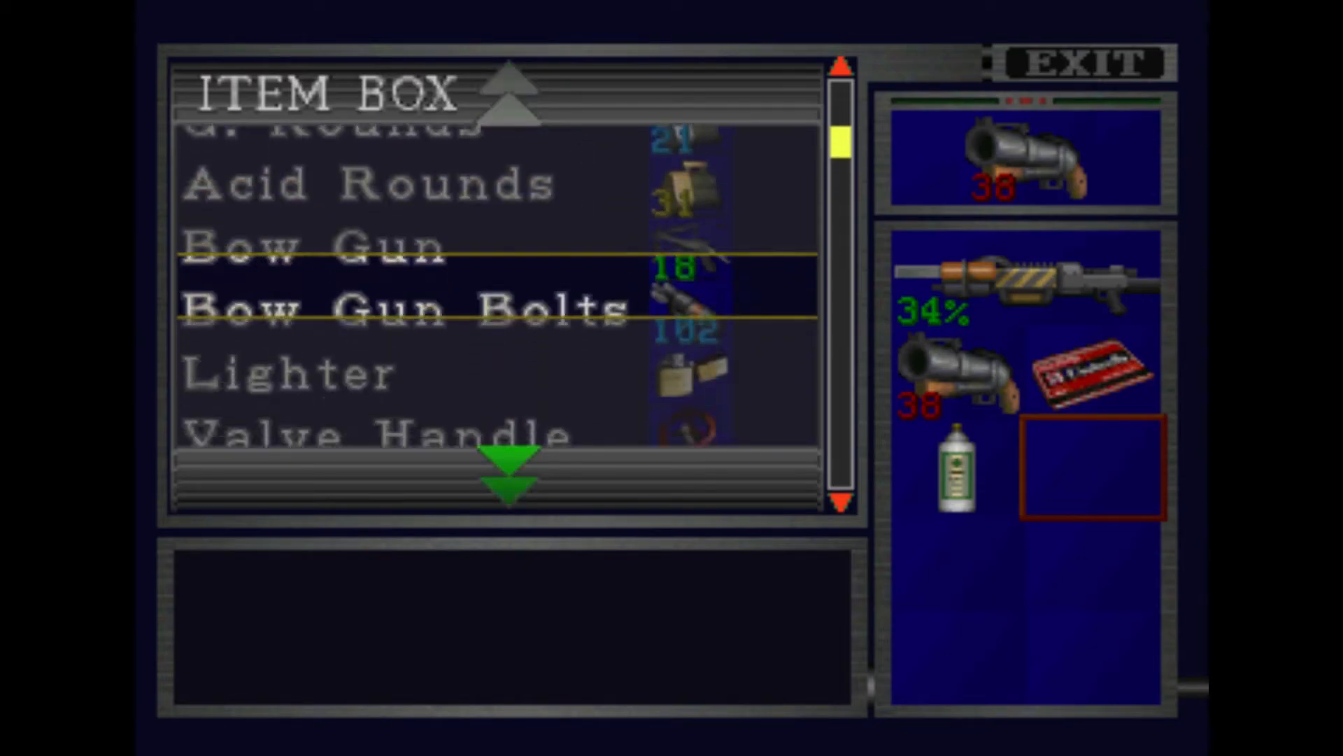
{"action": "scroll", "scroll_direction": "up", "scroll_amount": 3}
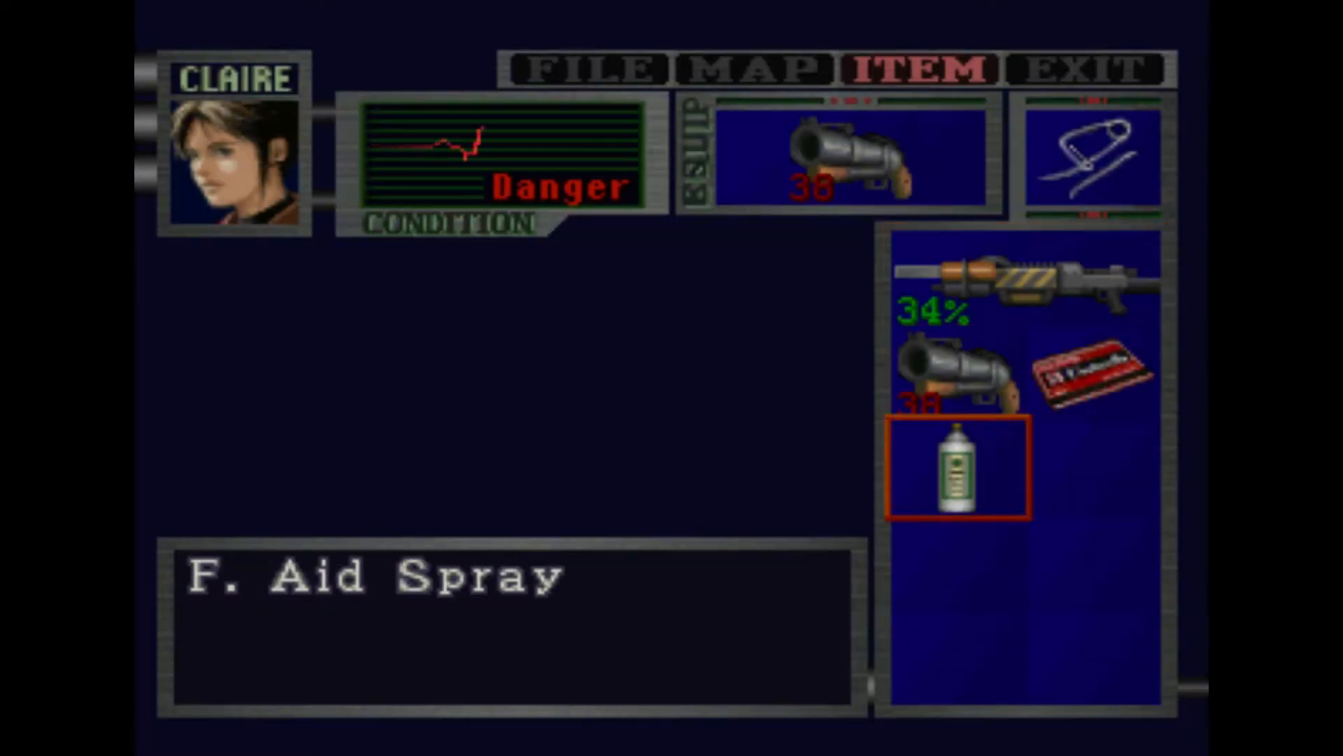
{"action": "left_click", "coordinate": [957, 469]}
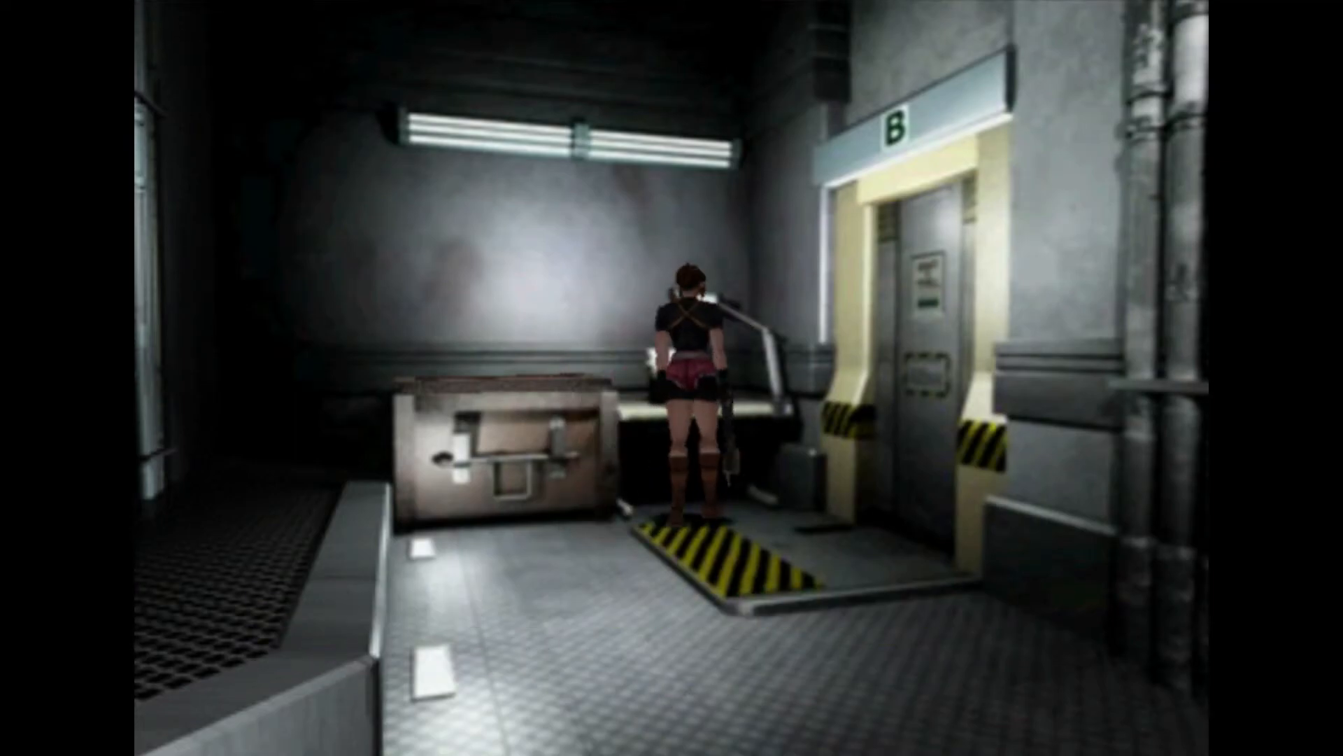
{"action": "key", "text": "Left"}
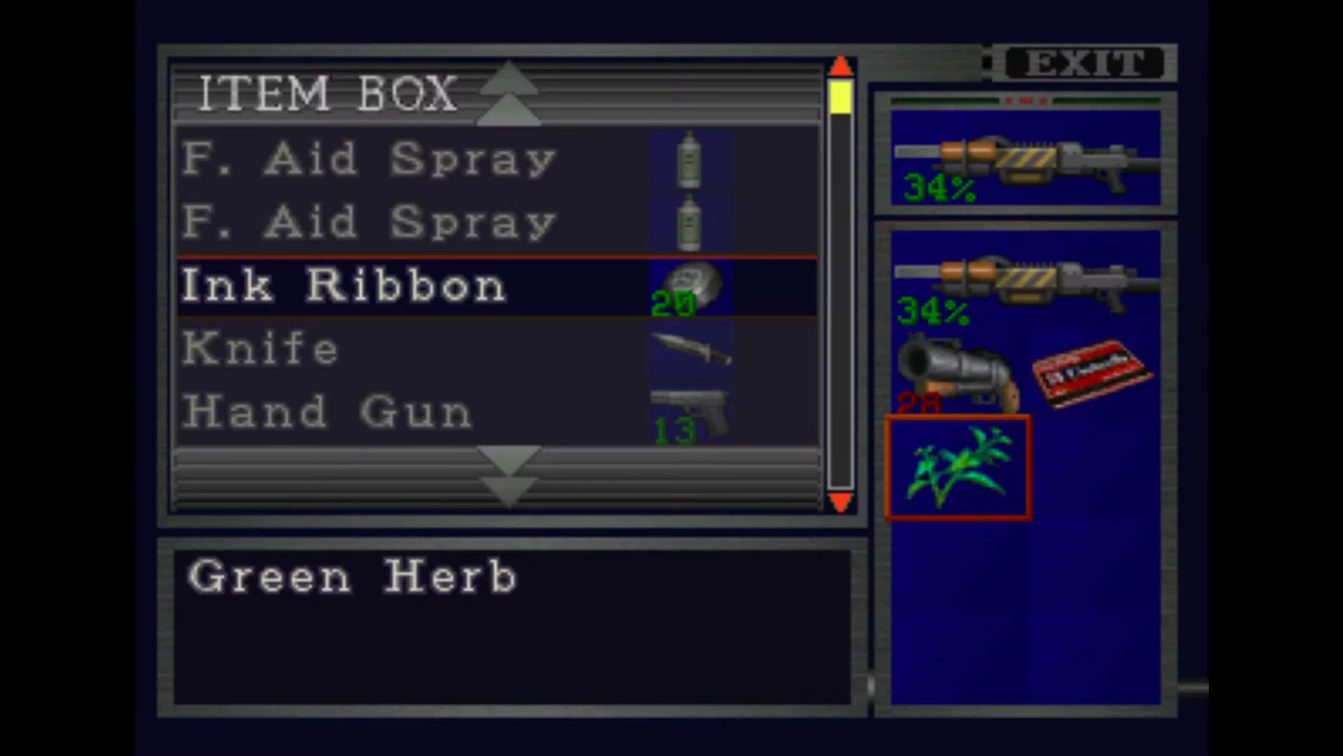
{"action": "scroll", "scroll_direction": "down", "scroll_amount": 3}
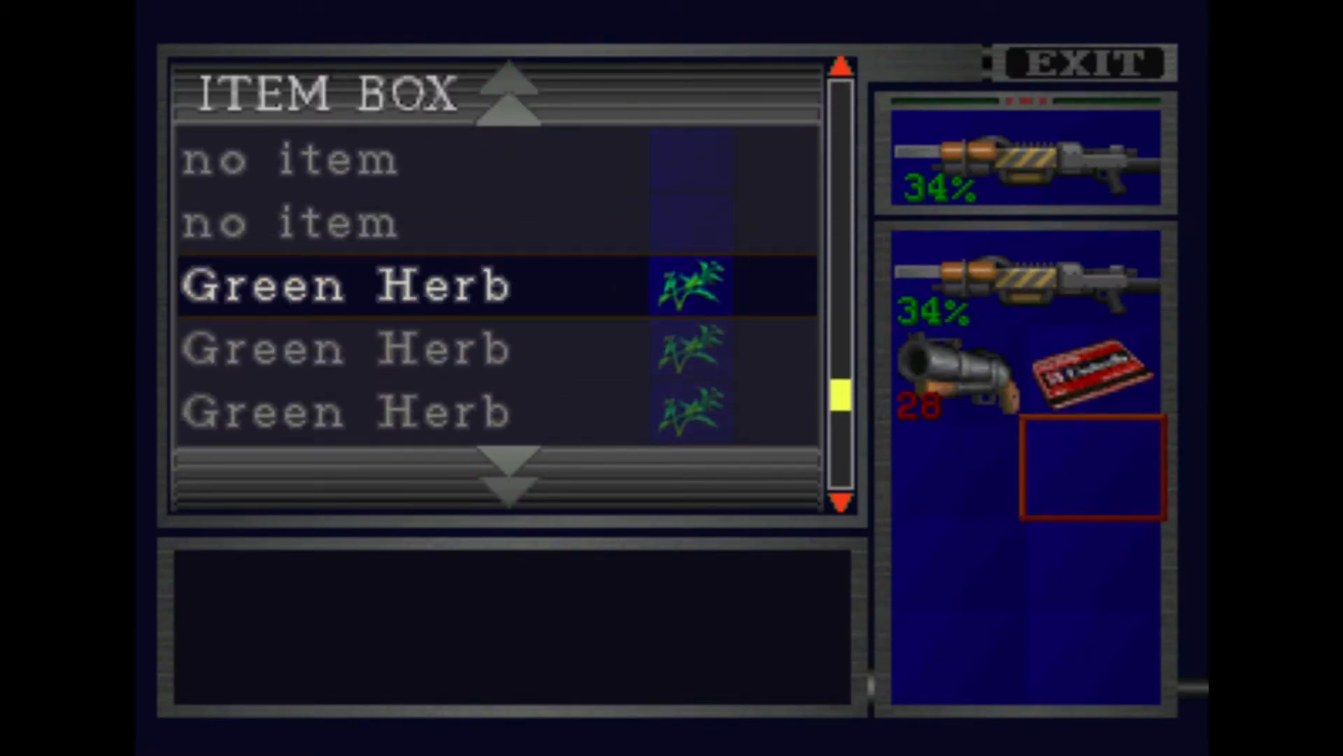
{"action": "scroll", "scroll_direction": "down", "scroll_amount": 3}
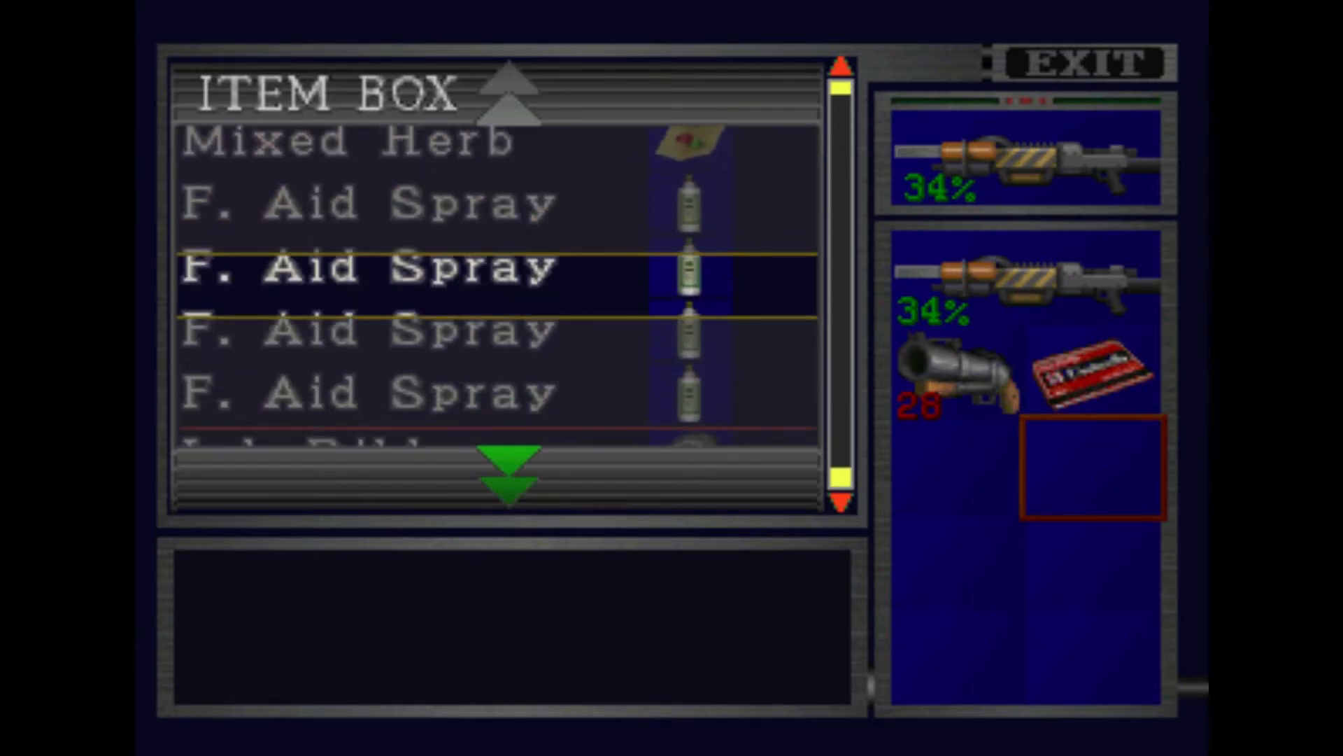
{"action": "scroll", "scroll_direction": "down", "scroll_amount": 3}
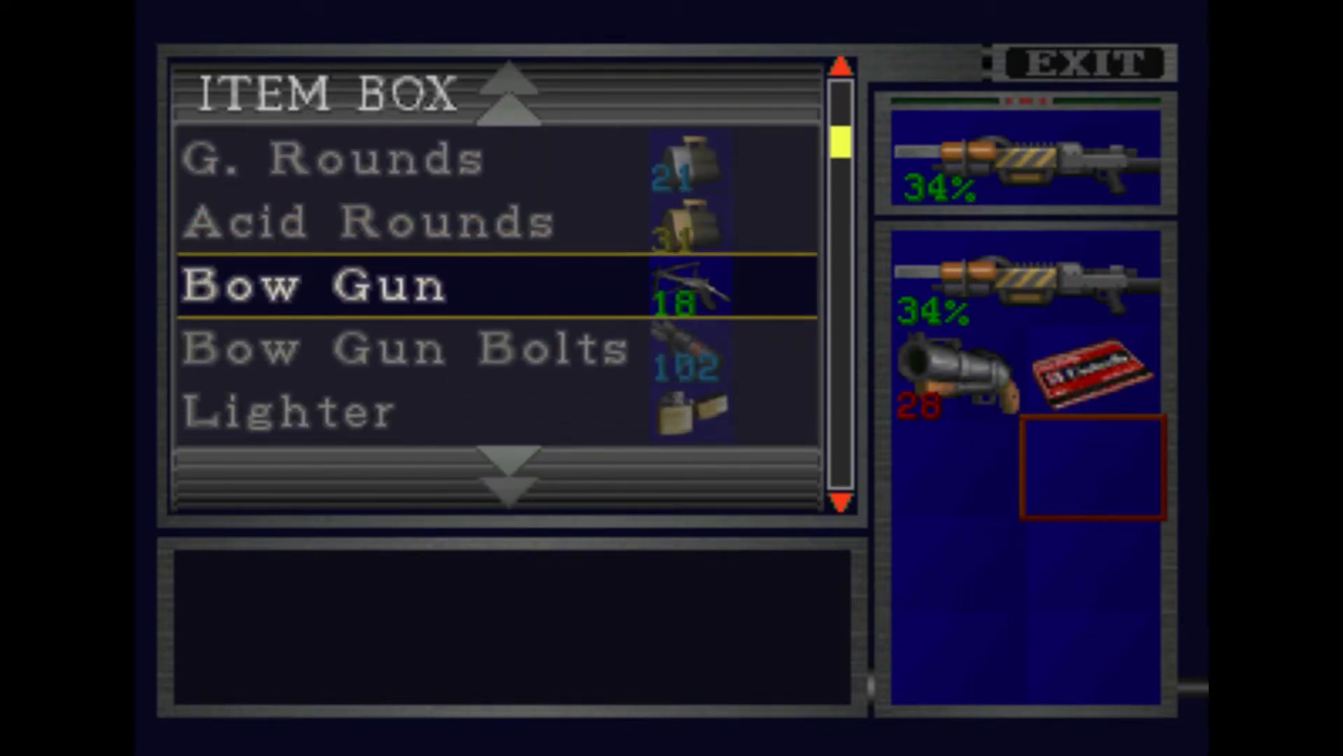
{"action": "scroll", "scroll_direction": "down", "scroll_amount": 3}
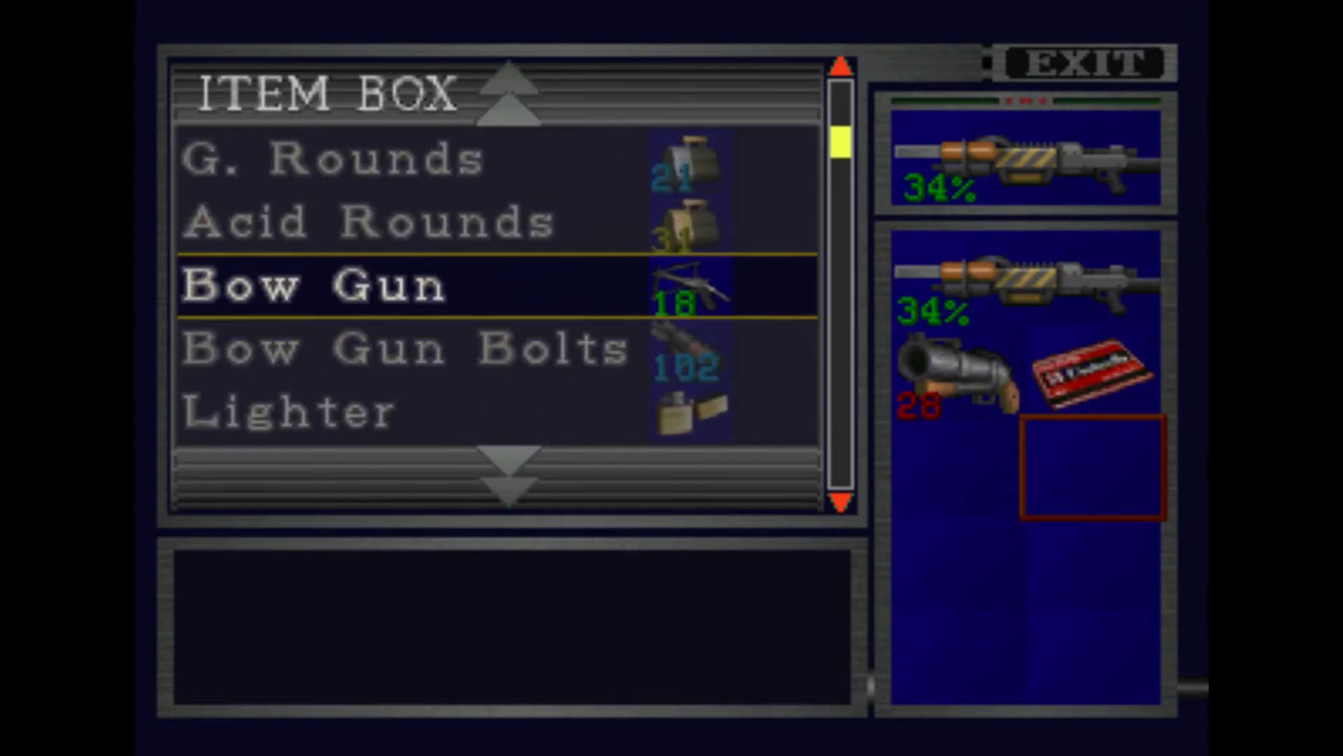
{"action": "scroll", "scroll_direction": "down", "scroll_amount": 3}
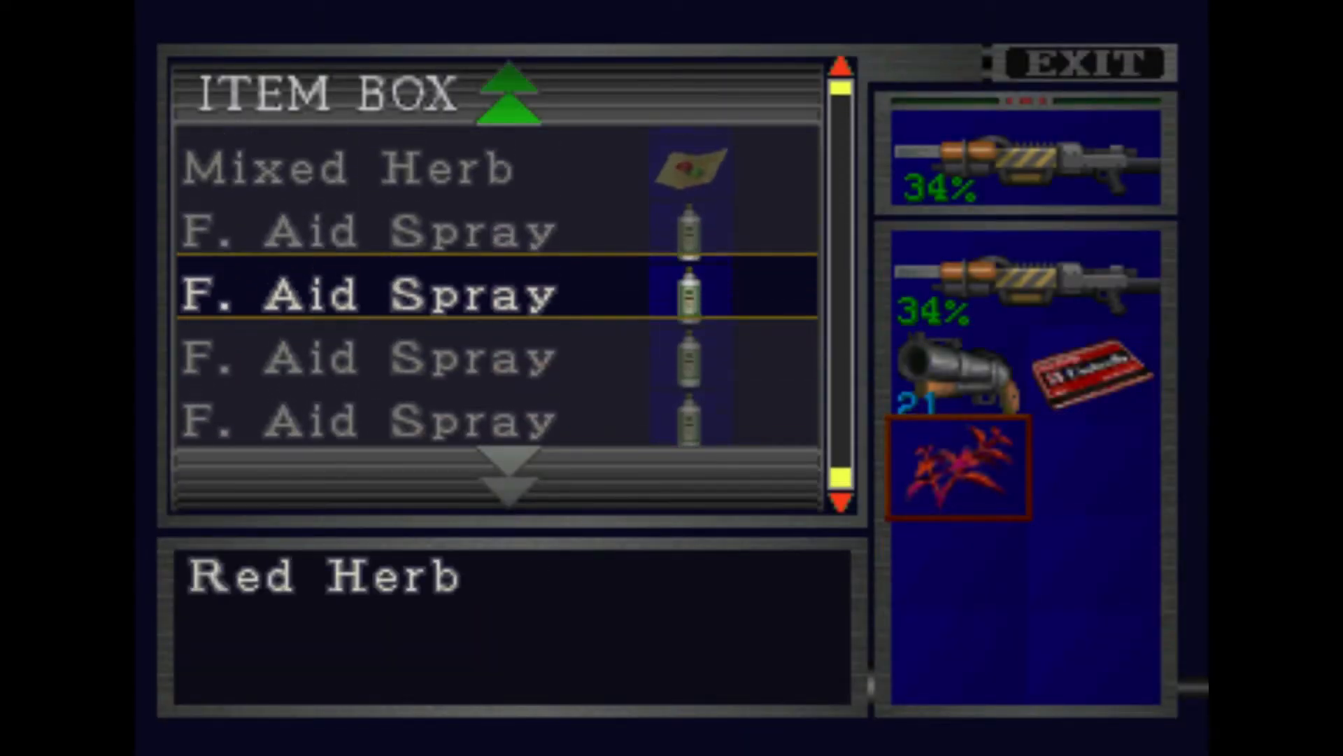
{"action": "scroll", "scroll_direction": "down", "scroll_amount": 3}
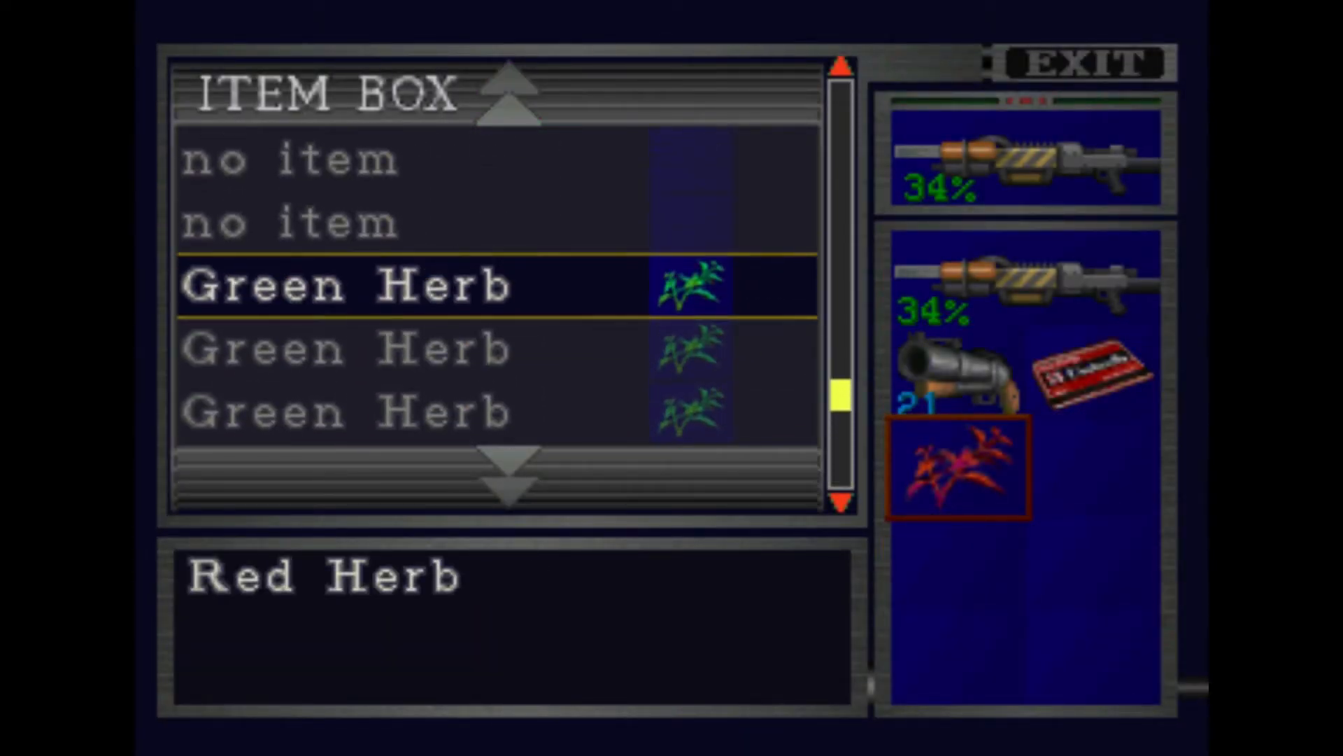
{"action": "scroll", "scroll_direction": "down", "scroll_amount": 3}
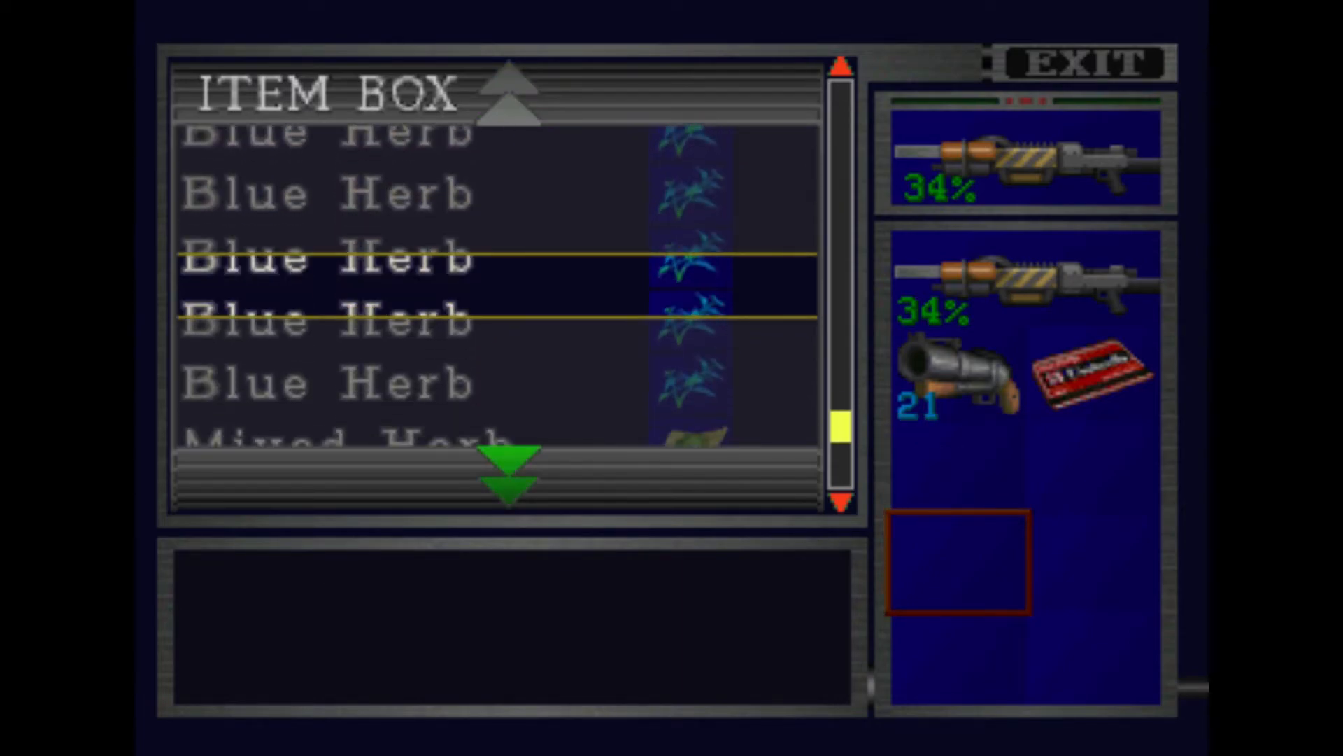
{"action": "scroll", "scroll_direction": "up", "scroll_amount": 3}
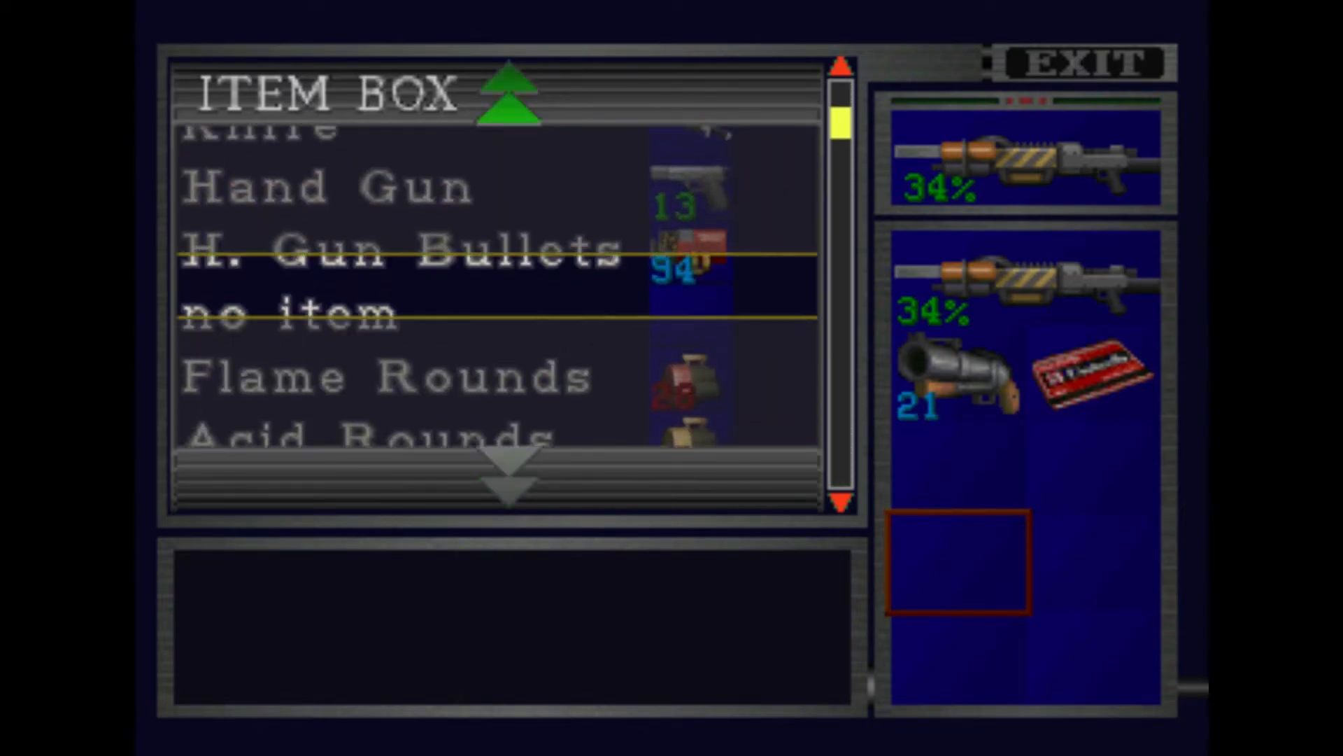
{"action": "left_click", "coordinate": [1084, 61]}
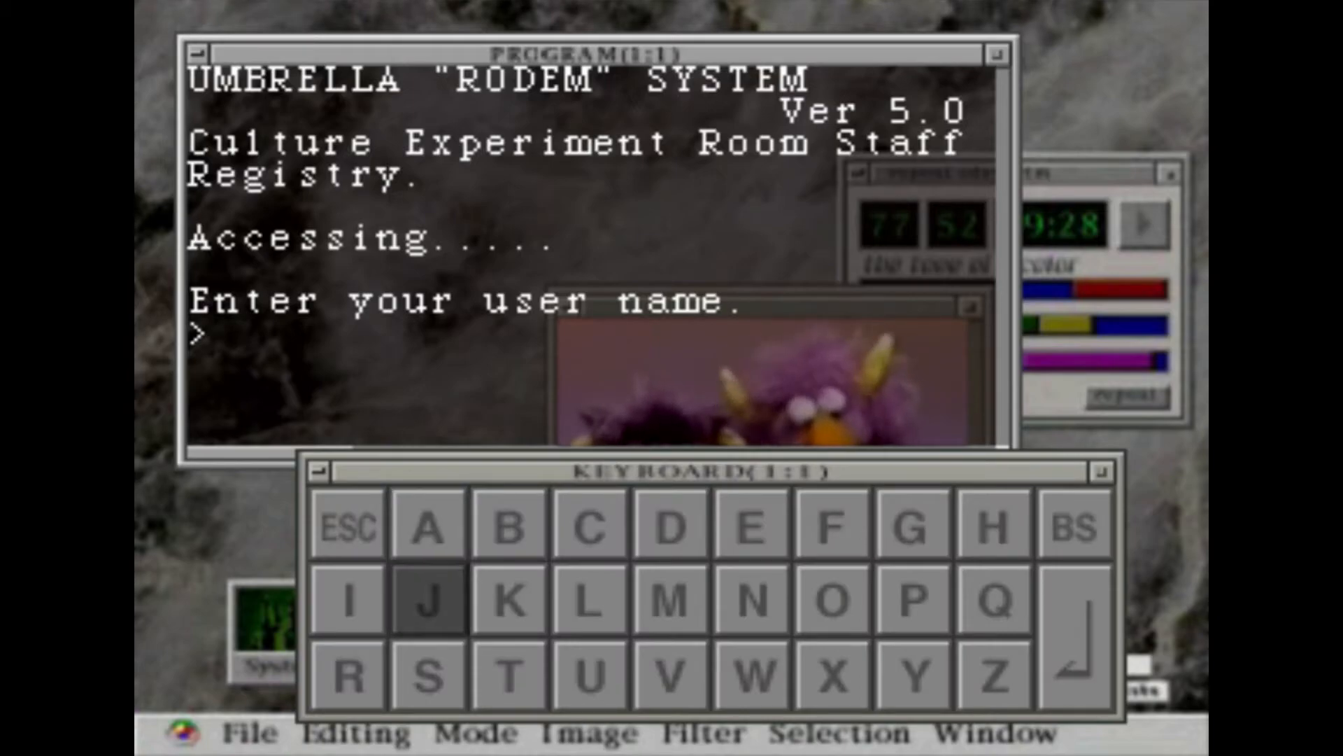
{"action": "left_click", "coordinate": [911, 522]}
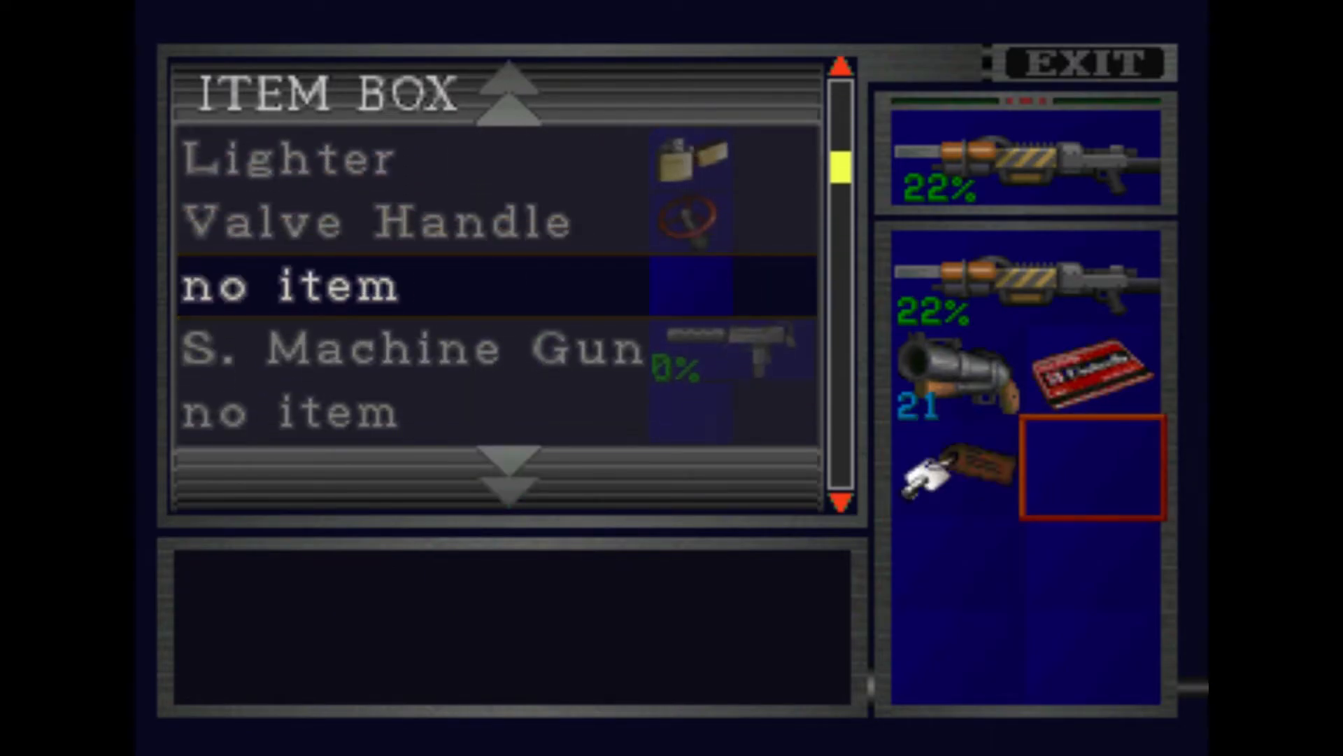
{"action": "left_click", "coordinate": [1083, 63]}
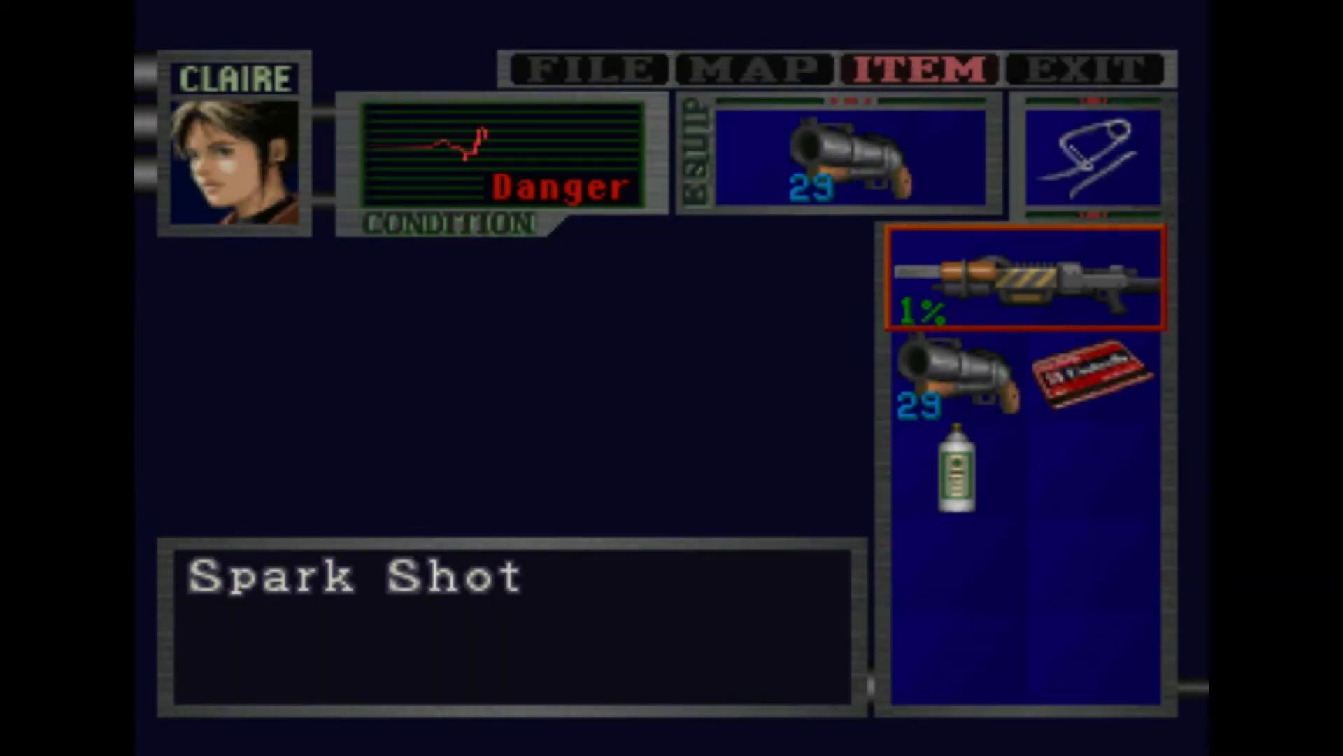
{"action": "left_click", "coordinate": [957, 467]}
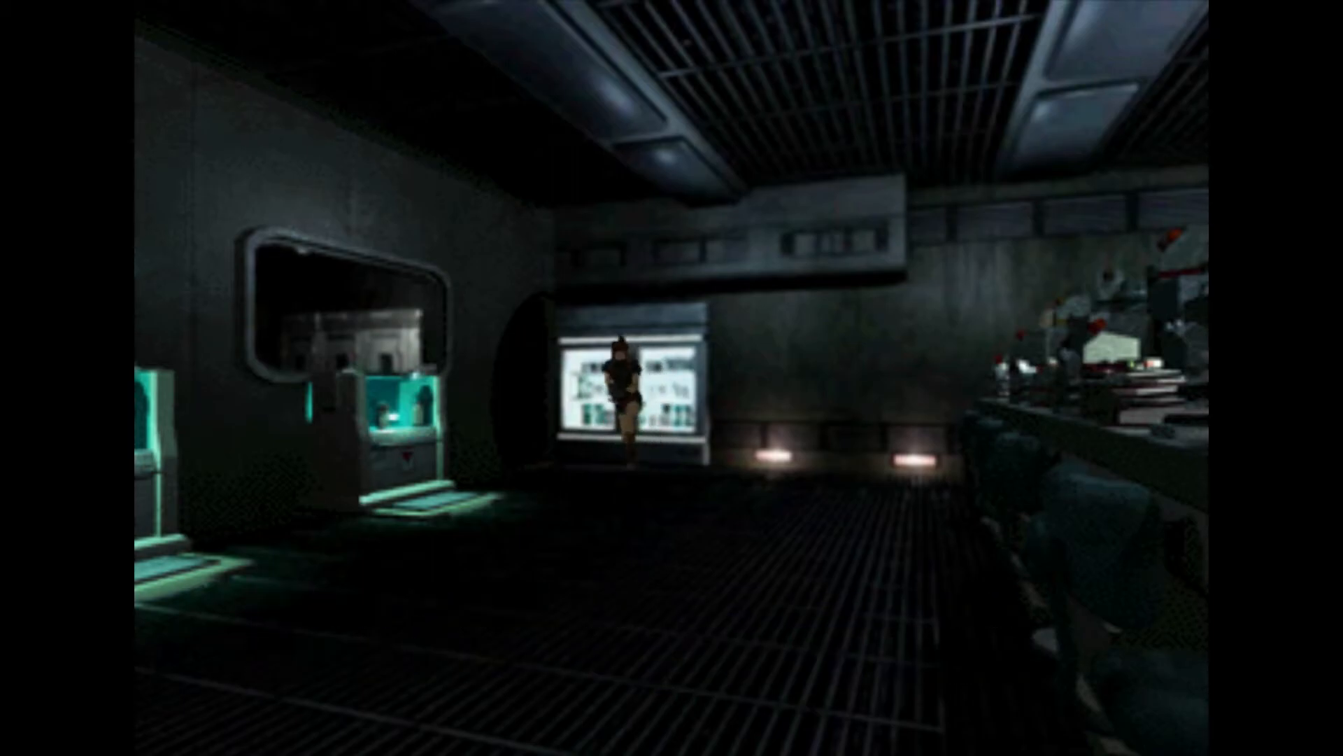
{"action": "mouse_move", "coordinate": [672, 378]}
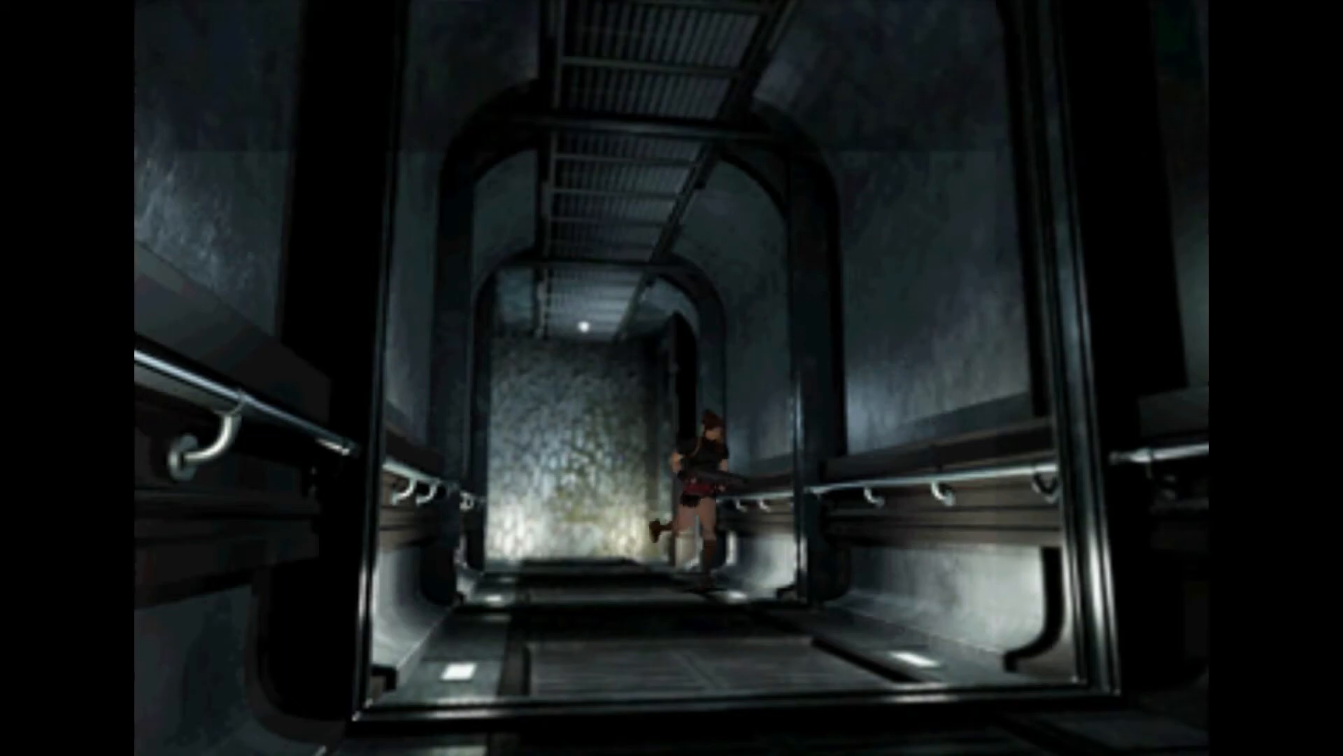
{"action": "key", "text": "w"}
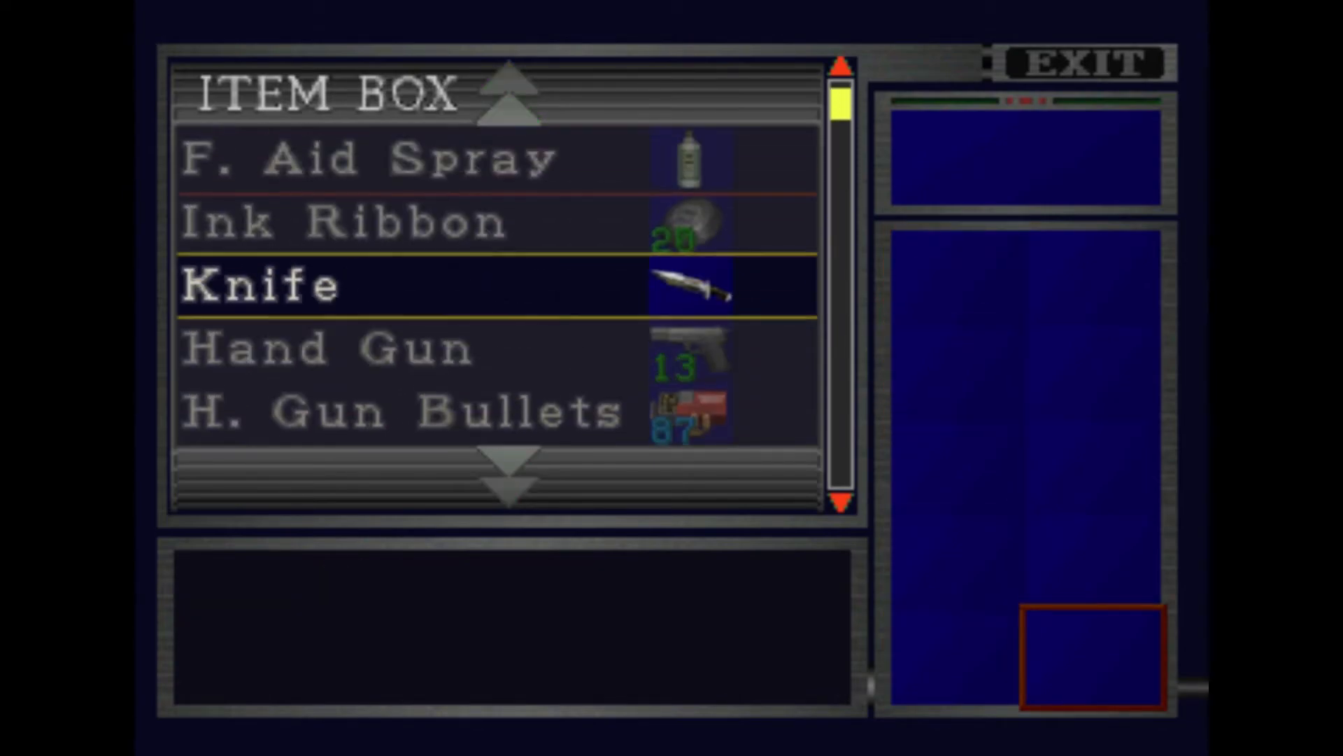
{"action": "scroll", "scroll_direction": "down", "scroll_amount": 3}
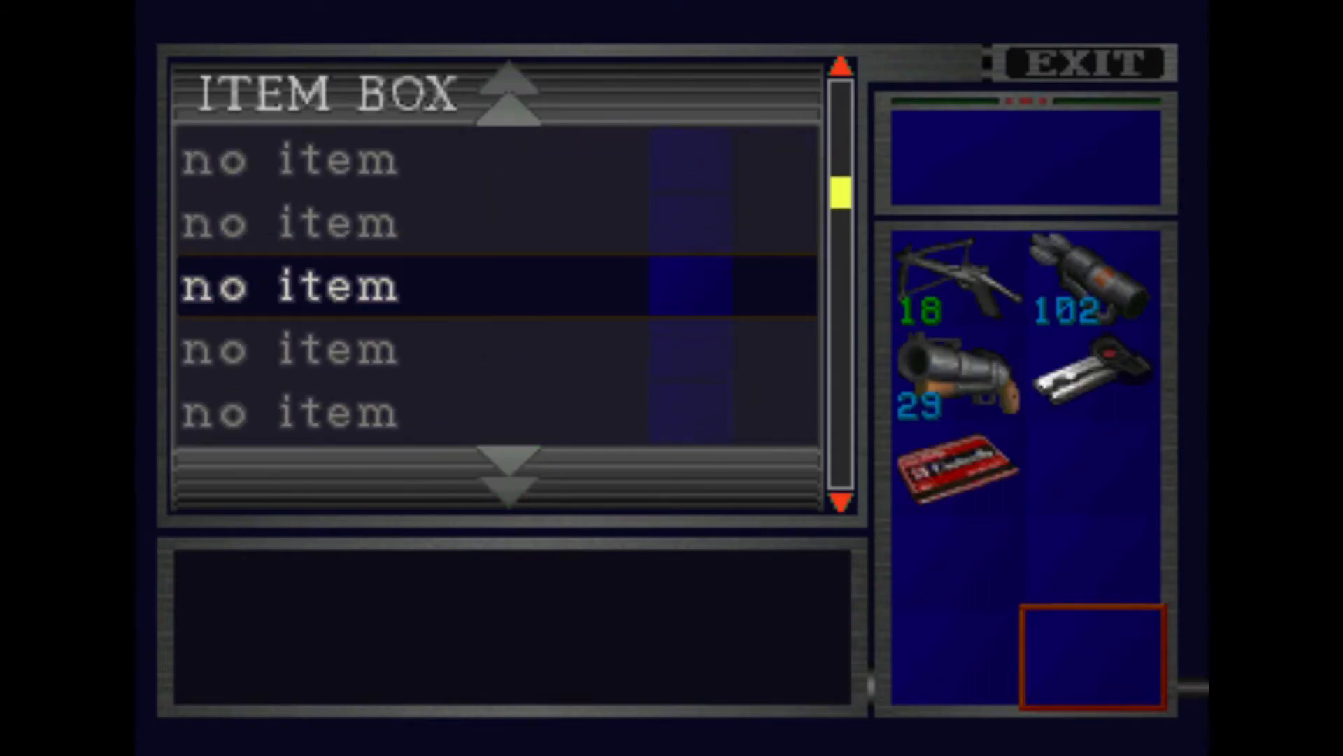
{"action": "left_click", "coordinate": [1083, 63]}
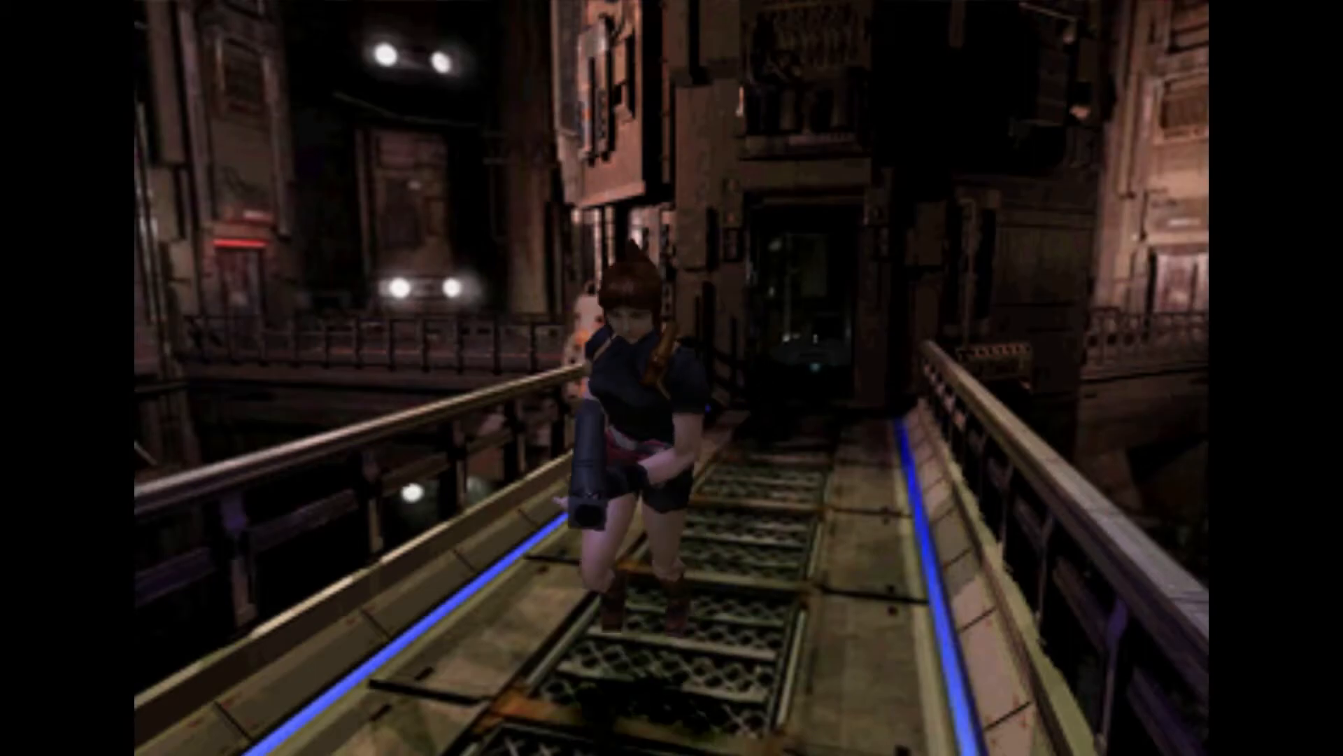
{"action": "key", "text": "tab"}
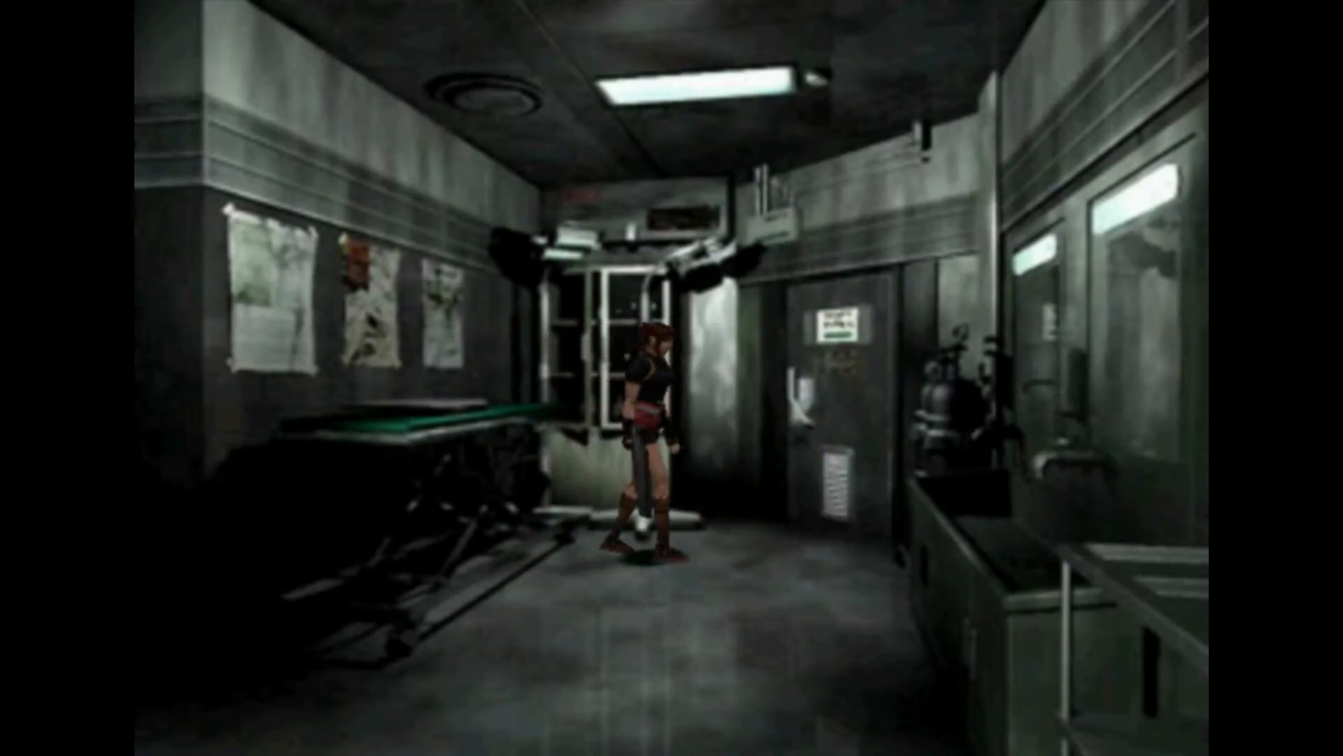
{"action": "key", "text": "Right"}
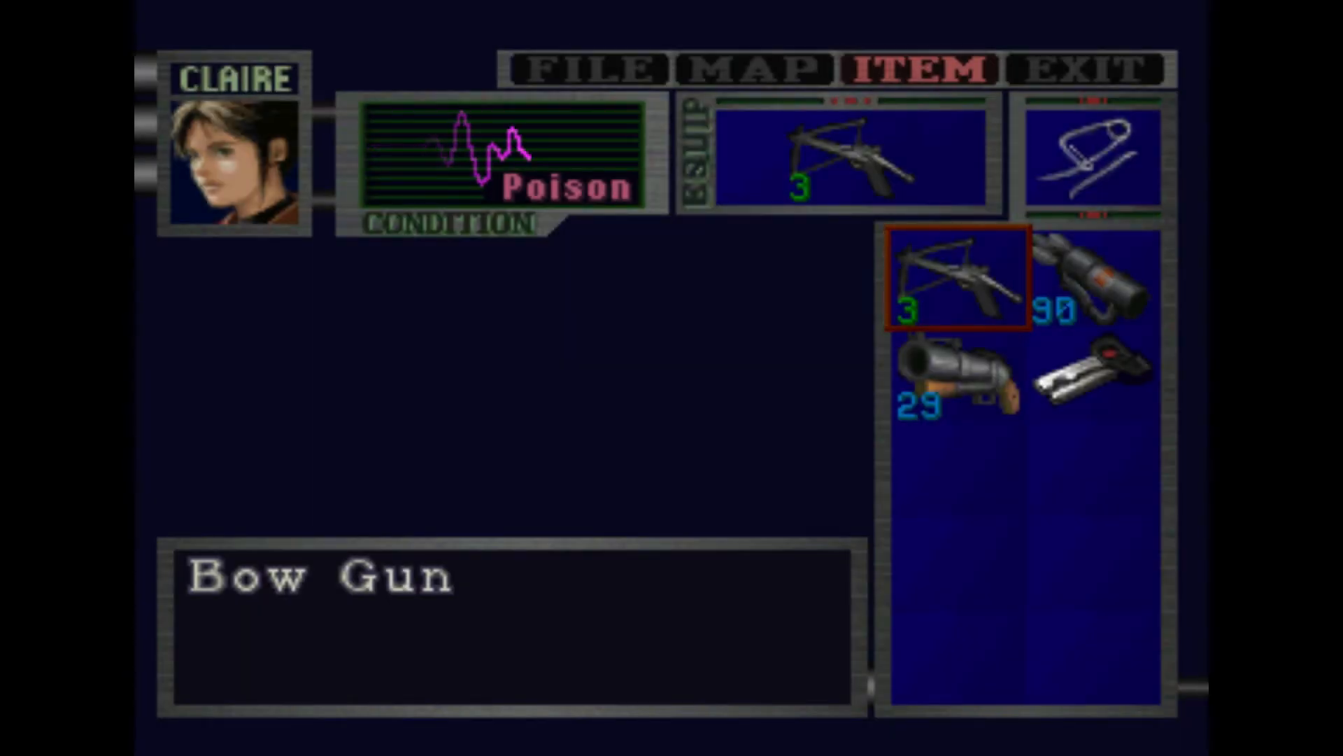
{"action": "left_click", "coordinate": [957, 278]}
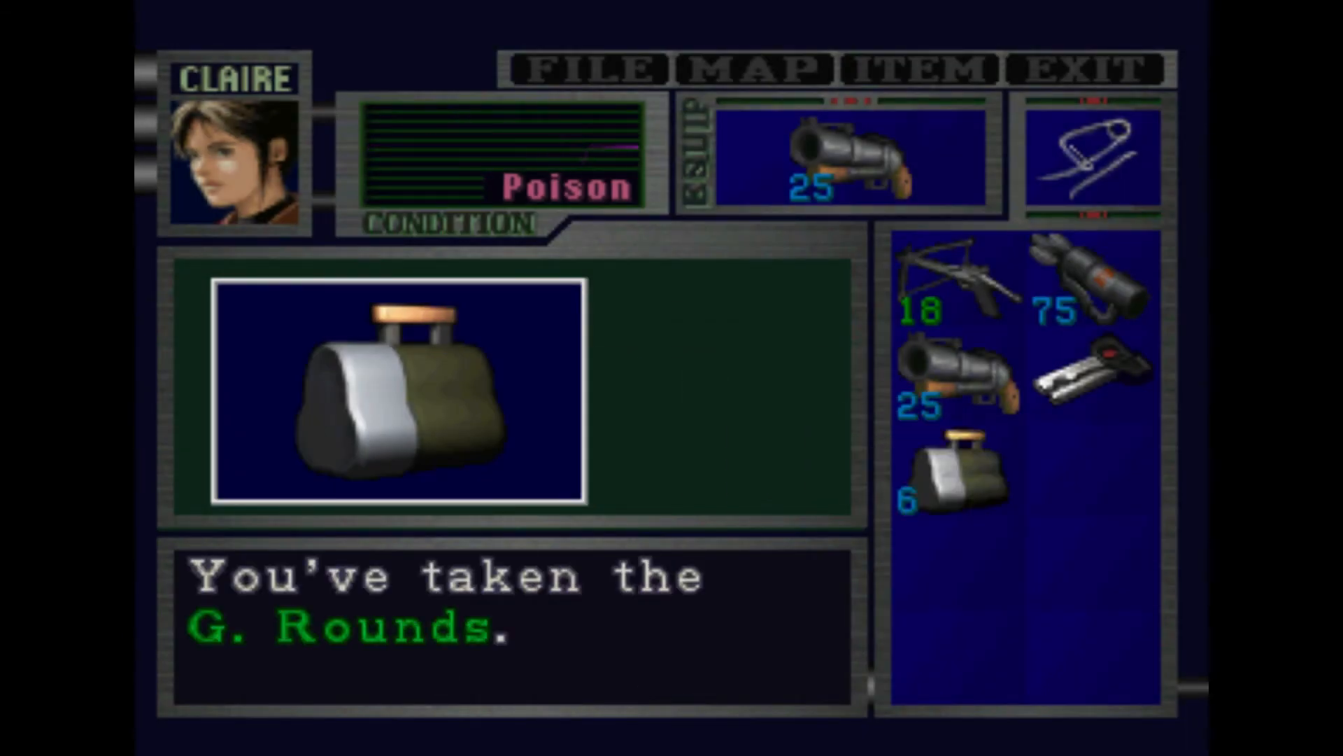
{"action": "left_click", "coordinate": [1095, 375]}
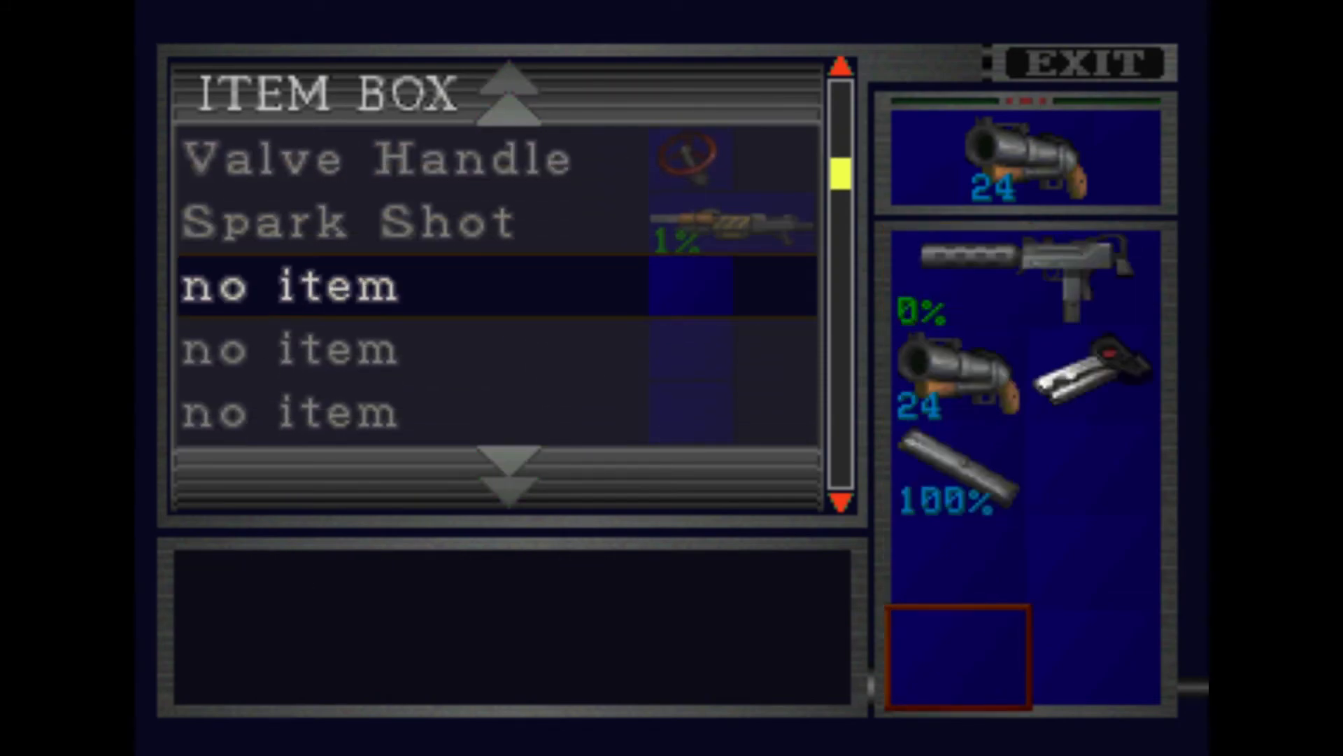
{"action": "scroll", "scroll_direction": "up", "scroll_amount": 3}
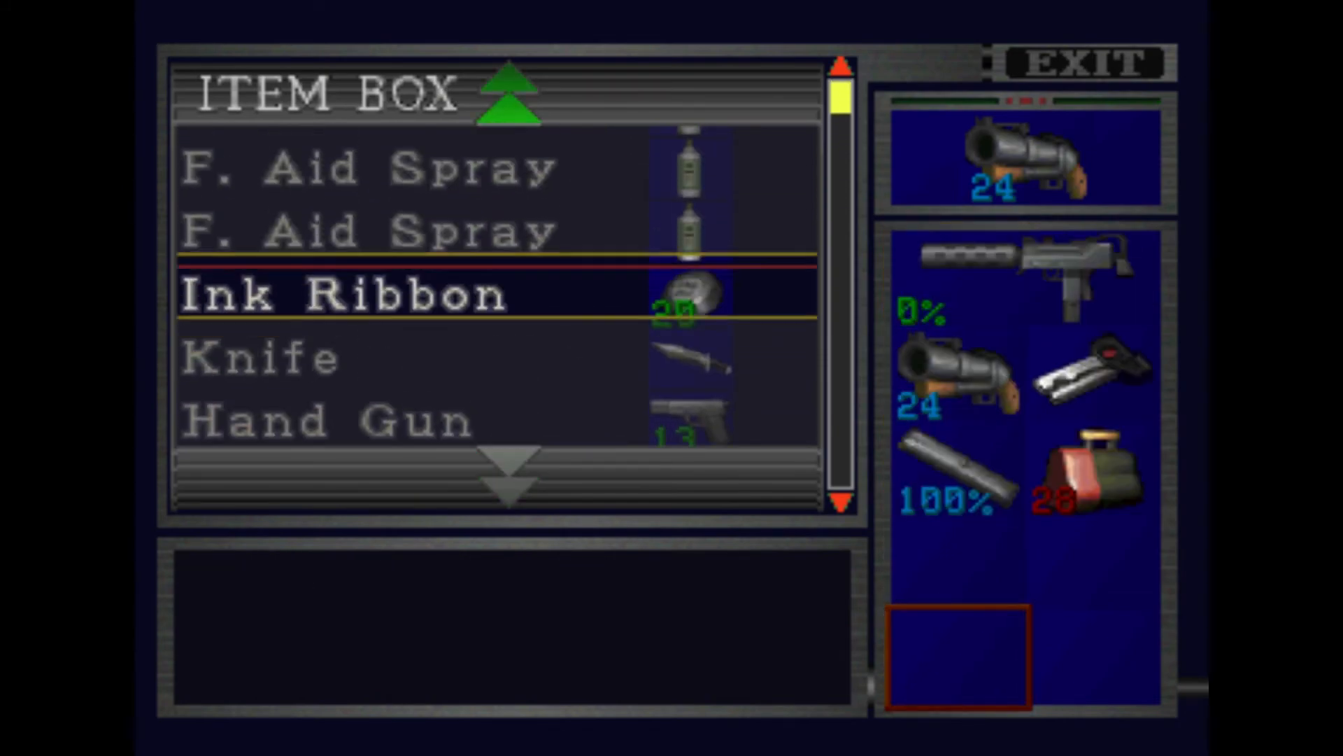
{"action": "scroll", "scroll_direction": "down", "scroll_amount": 3}
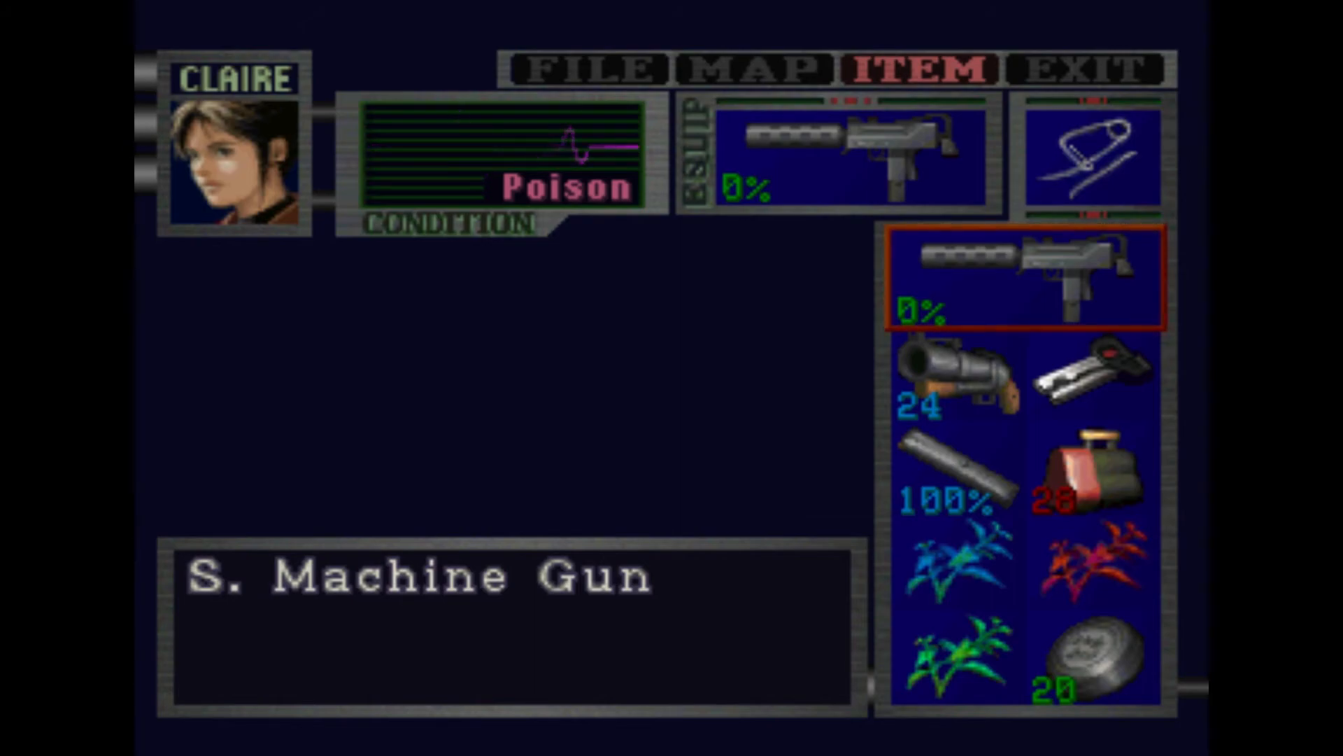
{"action": "left_click", "coordinate": [1095, 564]}
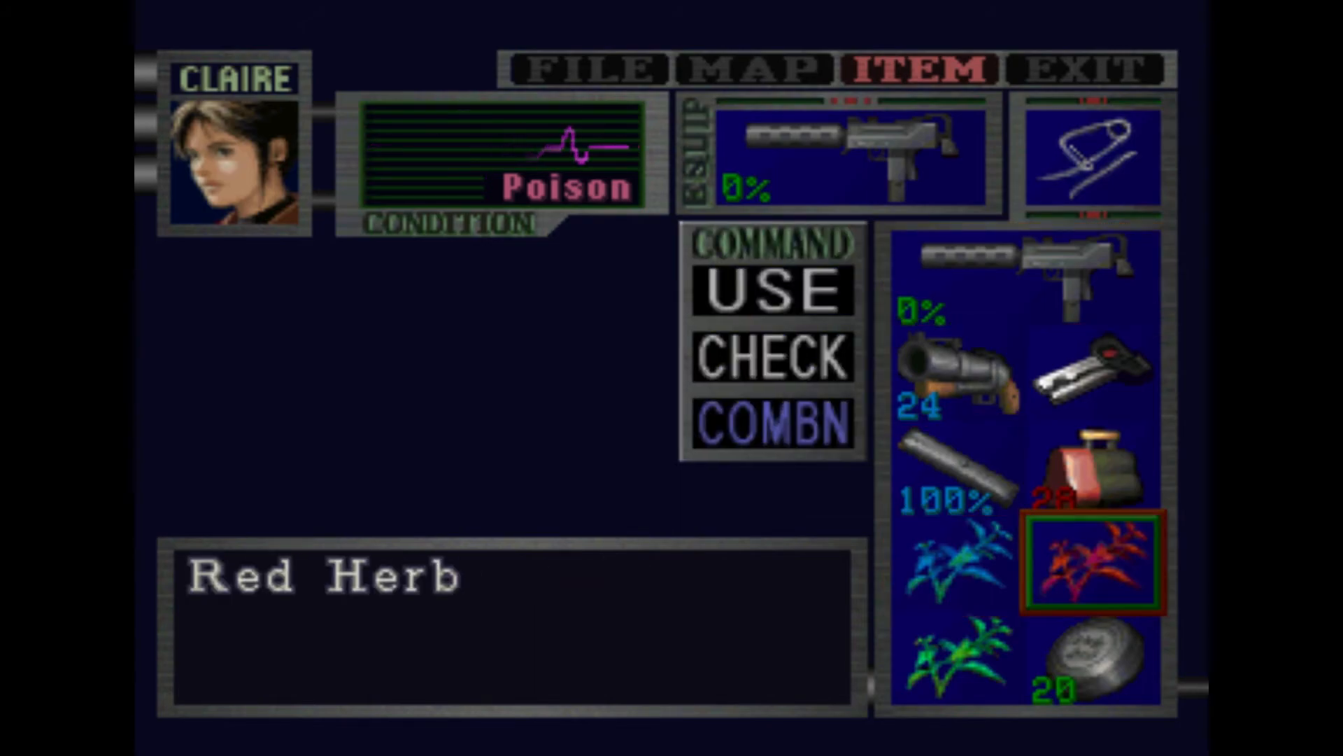
{"action": "left_click", "coordinate": [771, 422]}
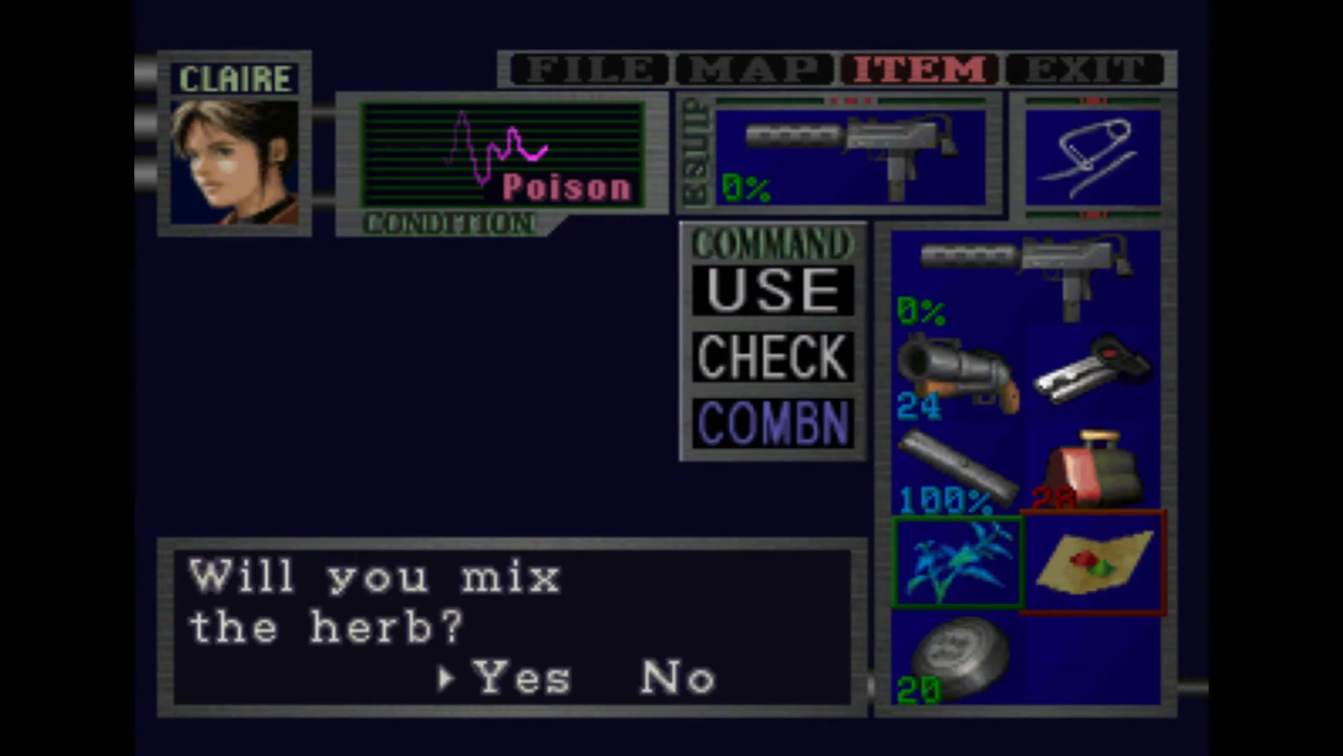
{"action": "left_click", "coordinate": [505, 678]}
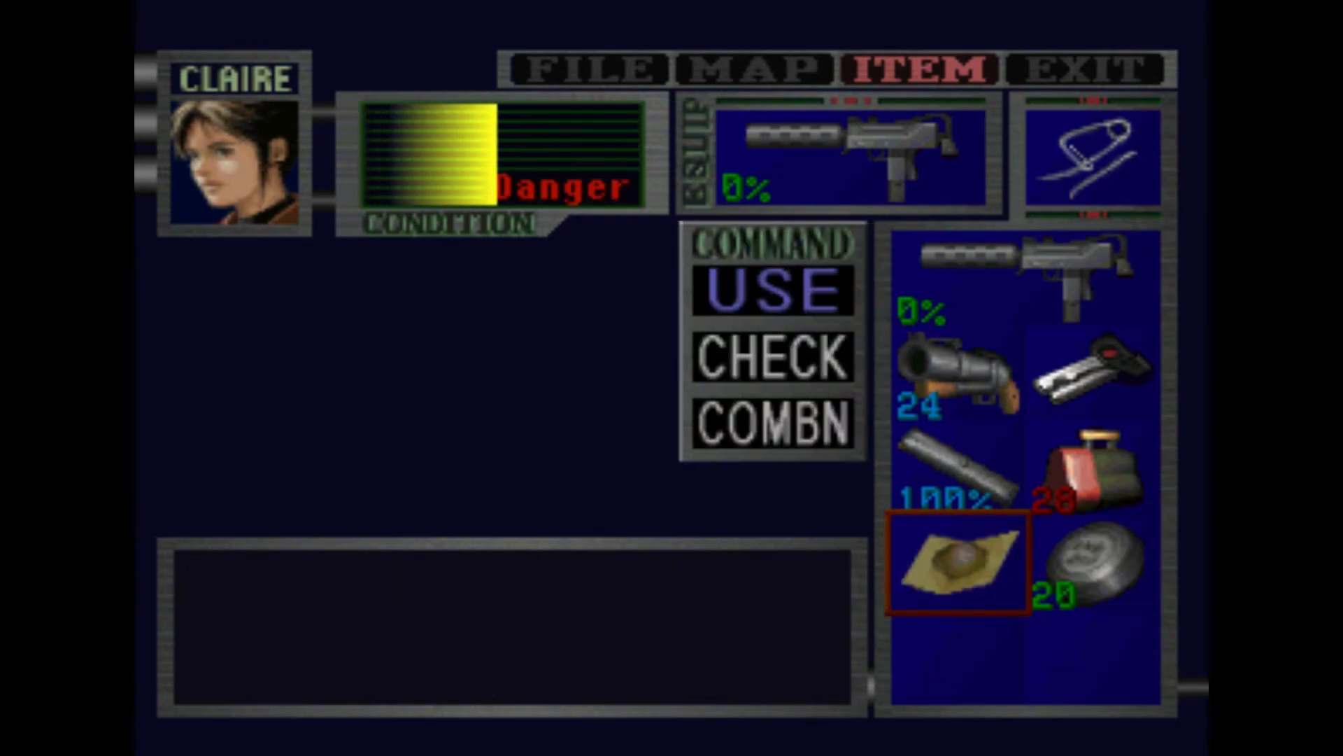